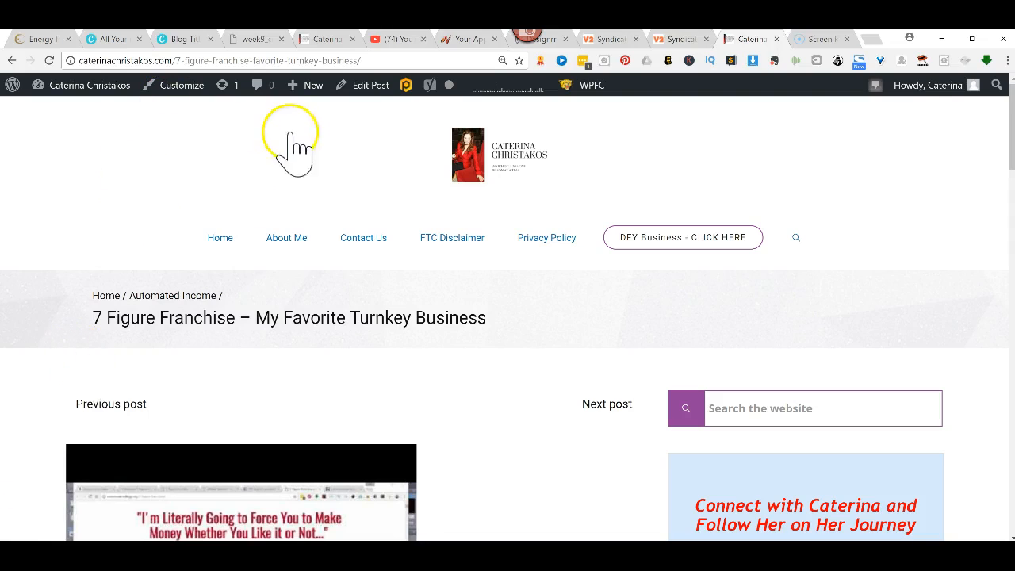
mouse_move(342, 238)
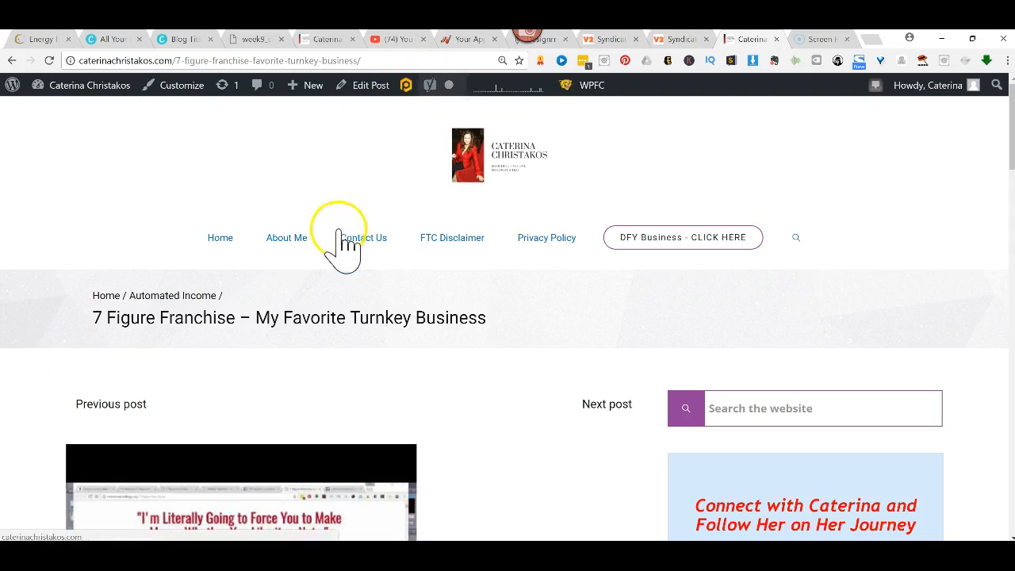
mouse_move(308, 327)
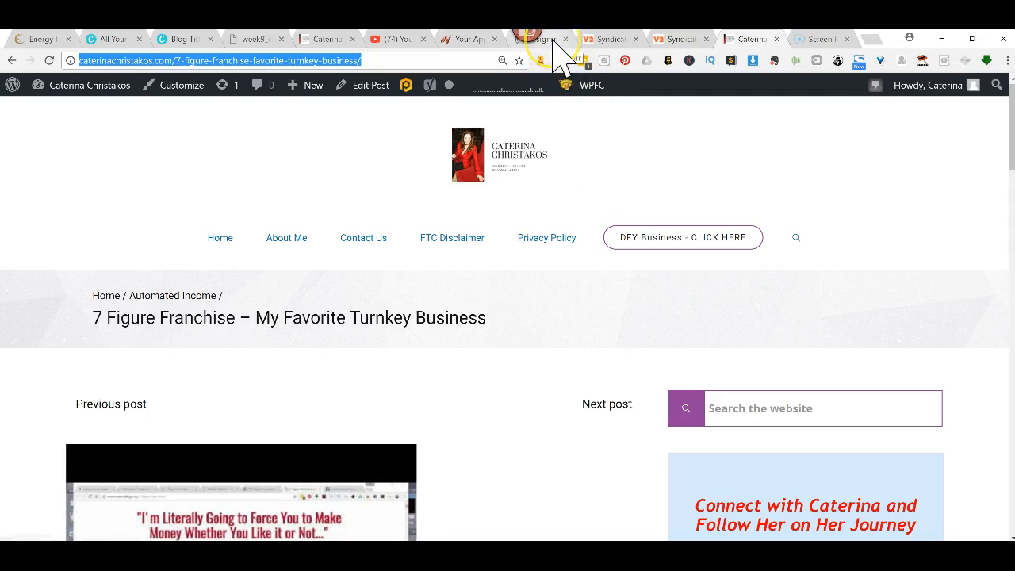
Log into Designrr and dismiss the help popup to reach the projects dashboard.
click(539, 38)
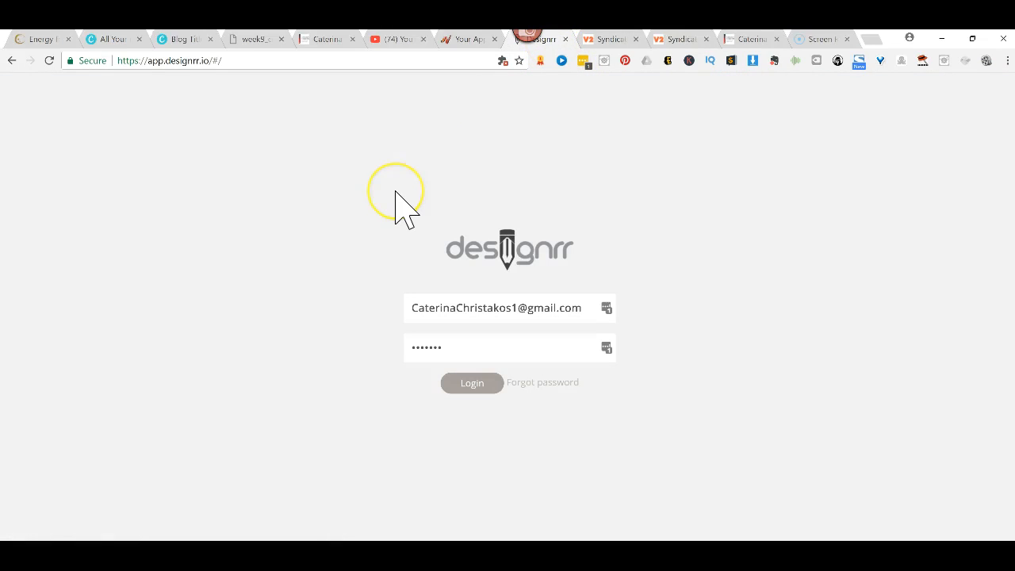
mouse_move(412, 278)
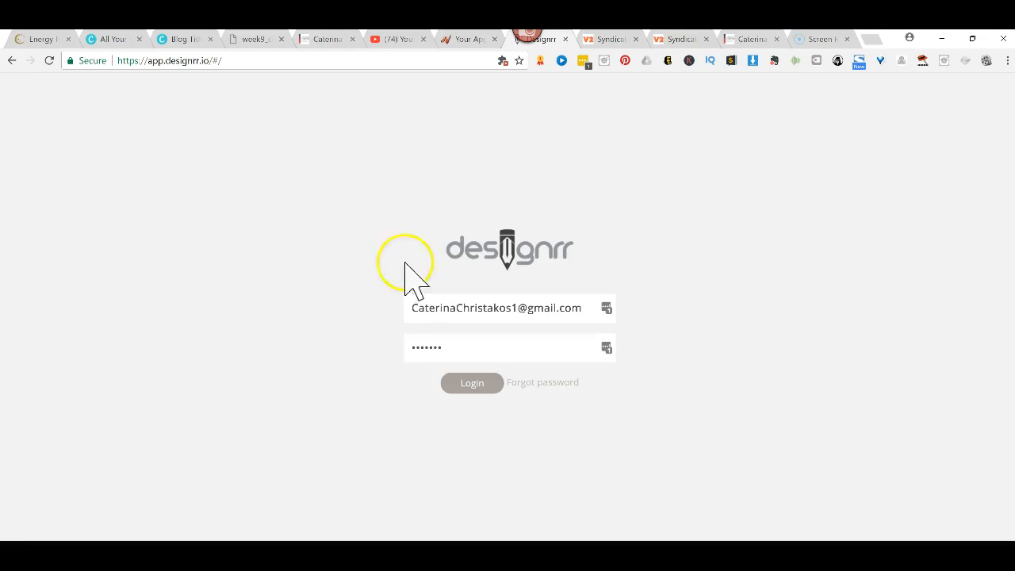
click(472, 383)
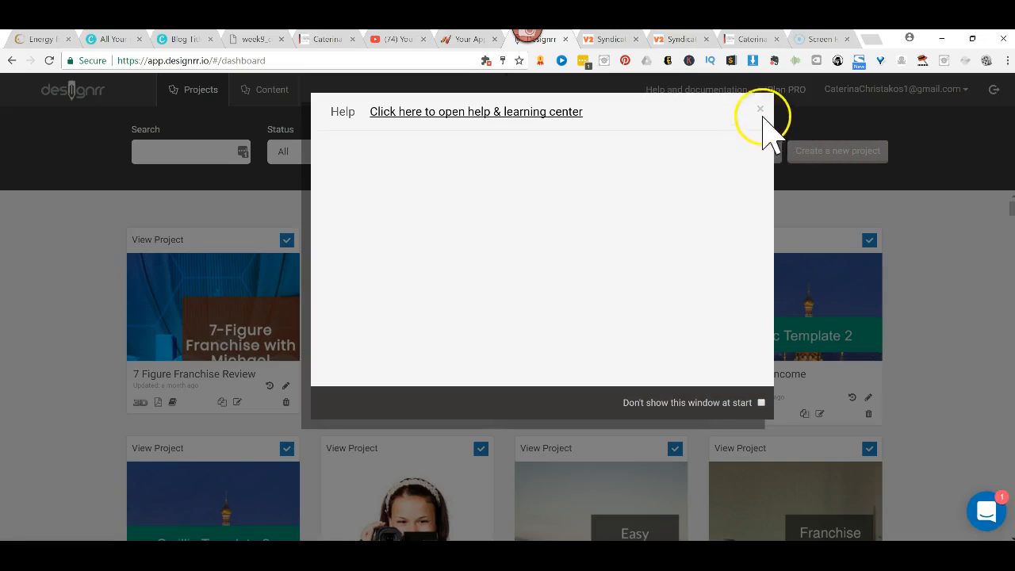
click(760, 108)
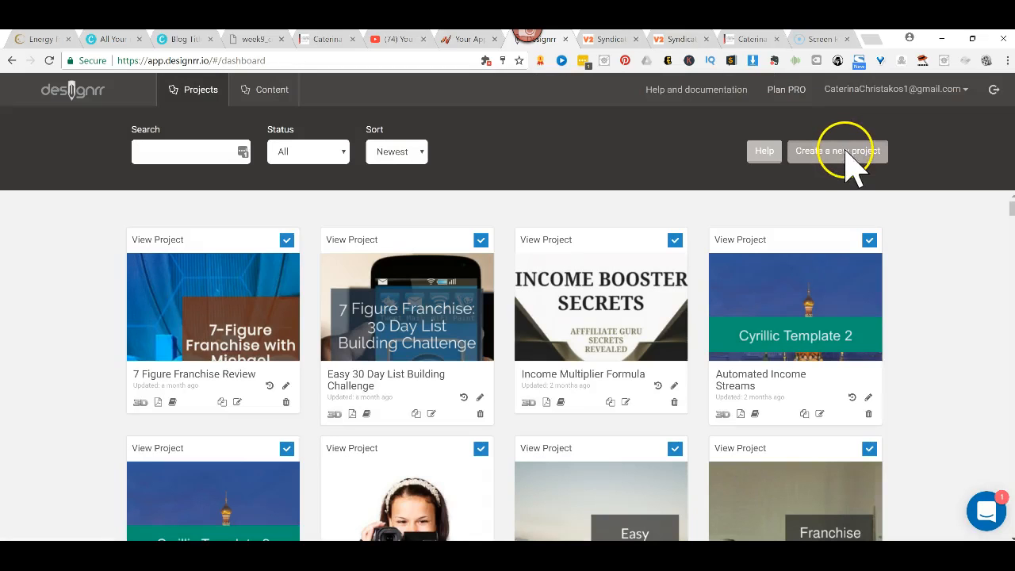
Create a new project sourced from the pasted blog post URL and continue to templates.
click(838, 151)
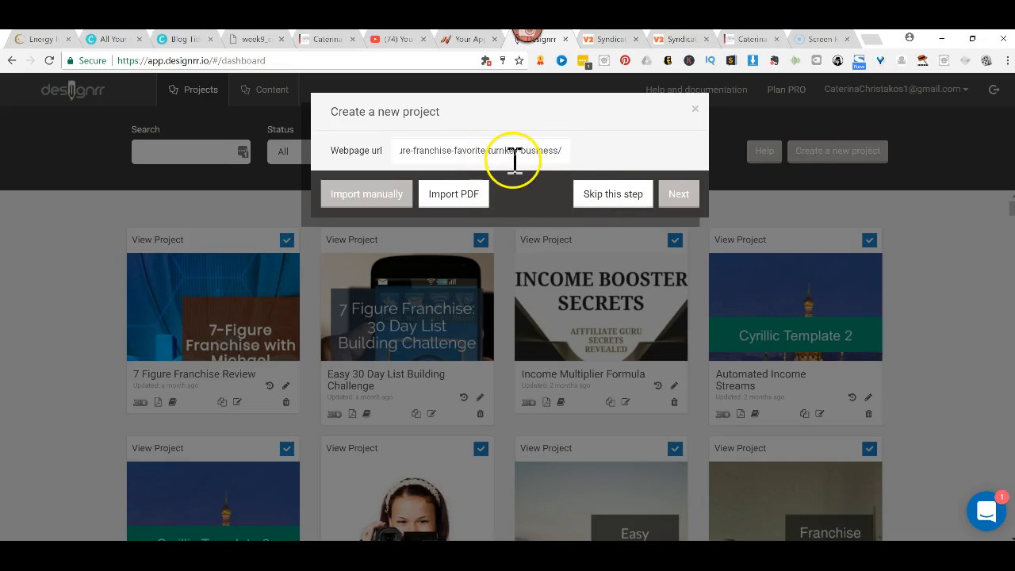
click(679, 194)
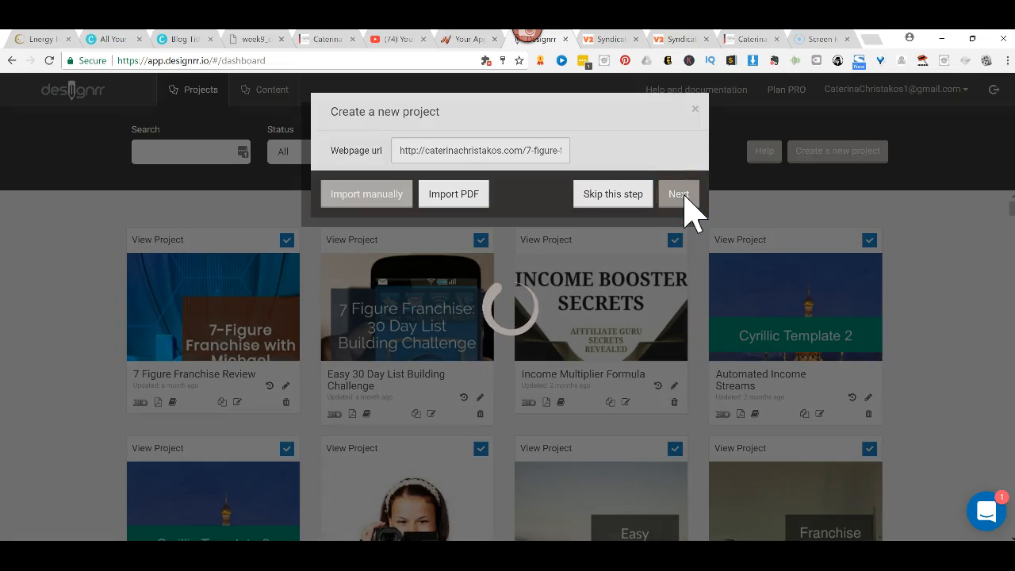
click(677, 194)
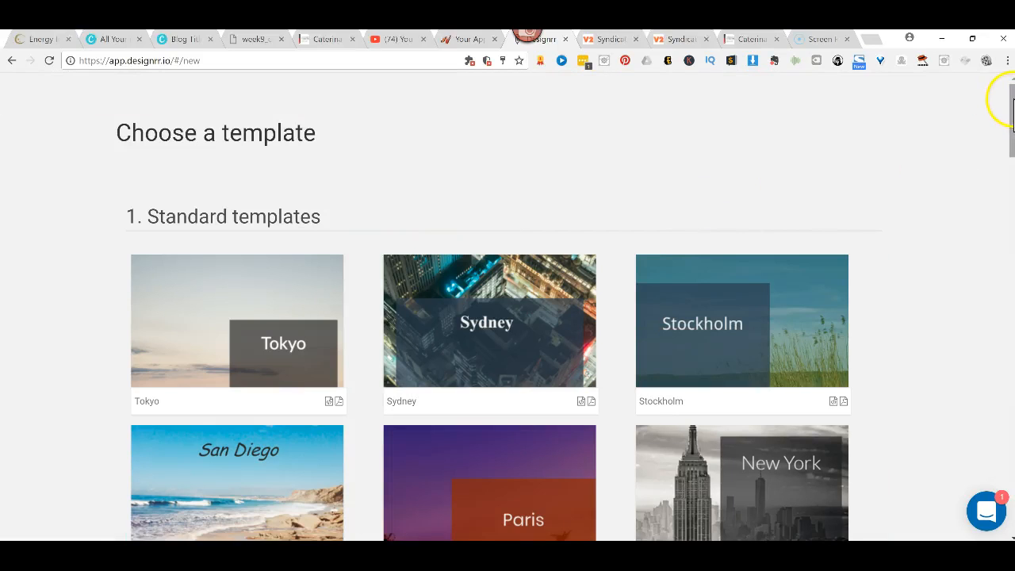
Scroll the template chooser down past two-column templates to the Asian-language ones.
scroll(down, 3)
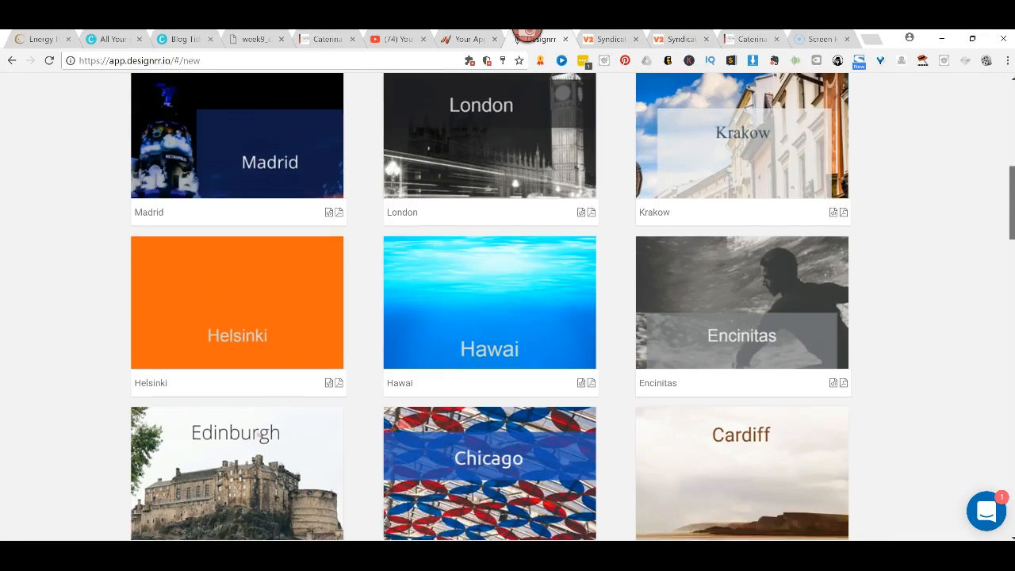
scroll(down, 3)
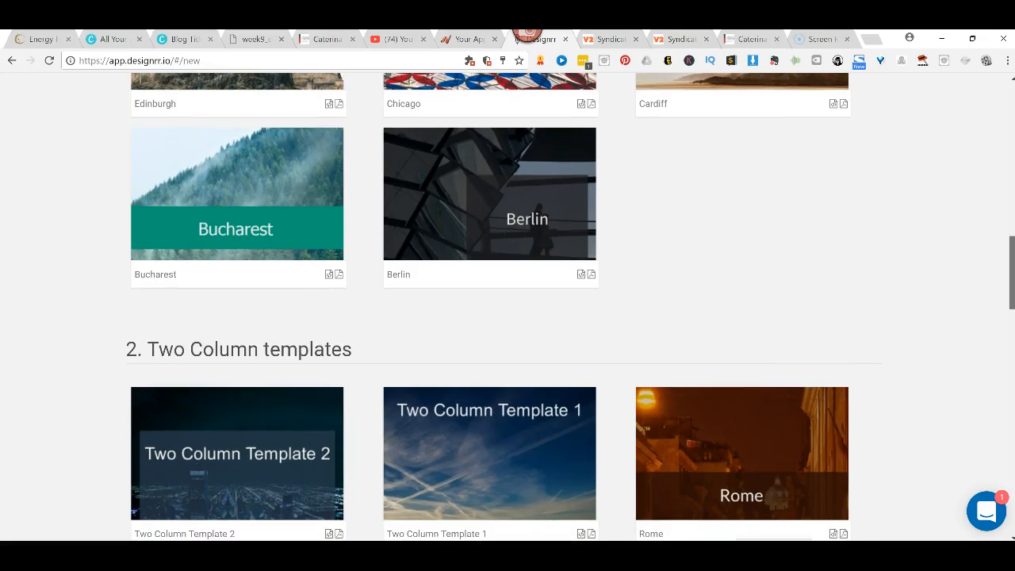
scroll(down, 3)
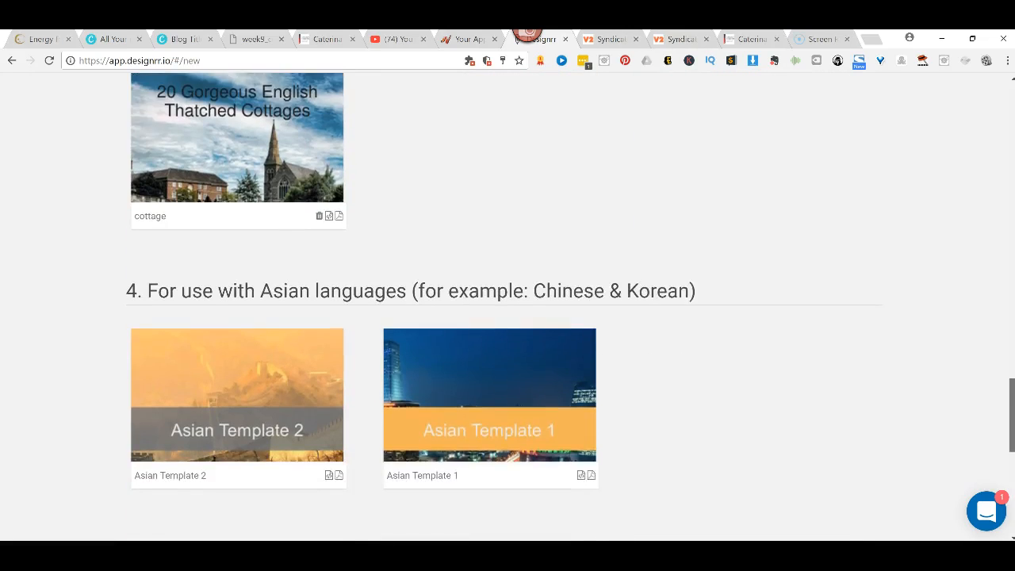
scroll(down, 3)
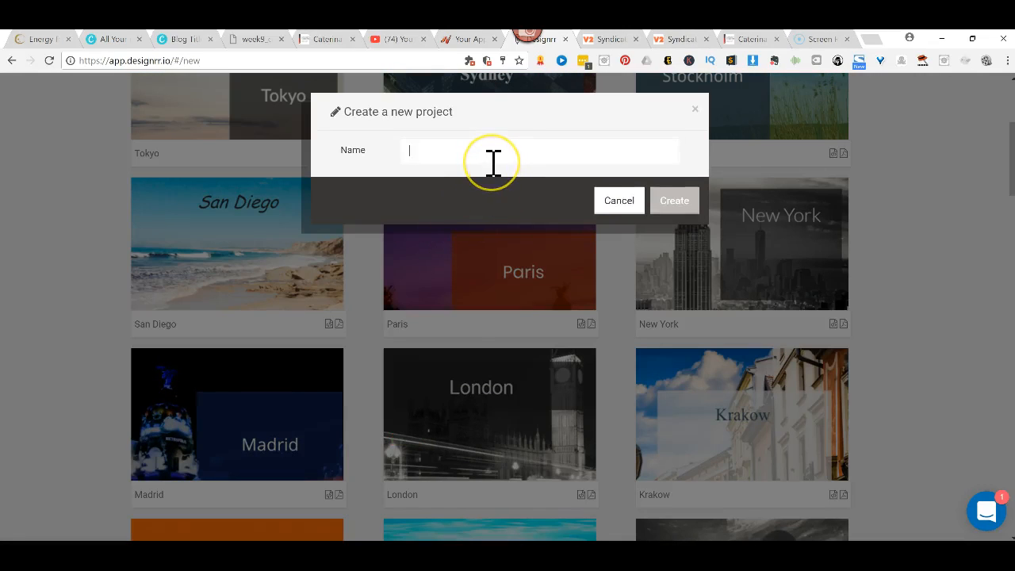
Name the new project '7 Figure Income' and create it, opening the ebook editor.
text(7 Fi)
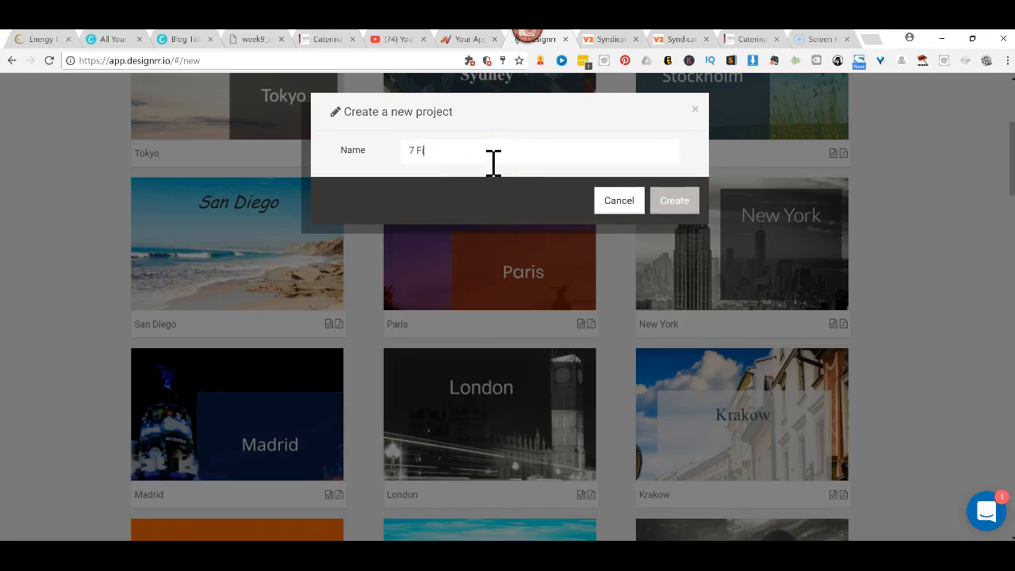
text(gure Income)
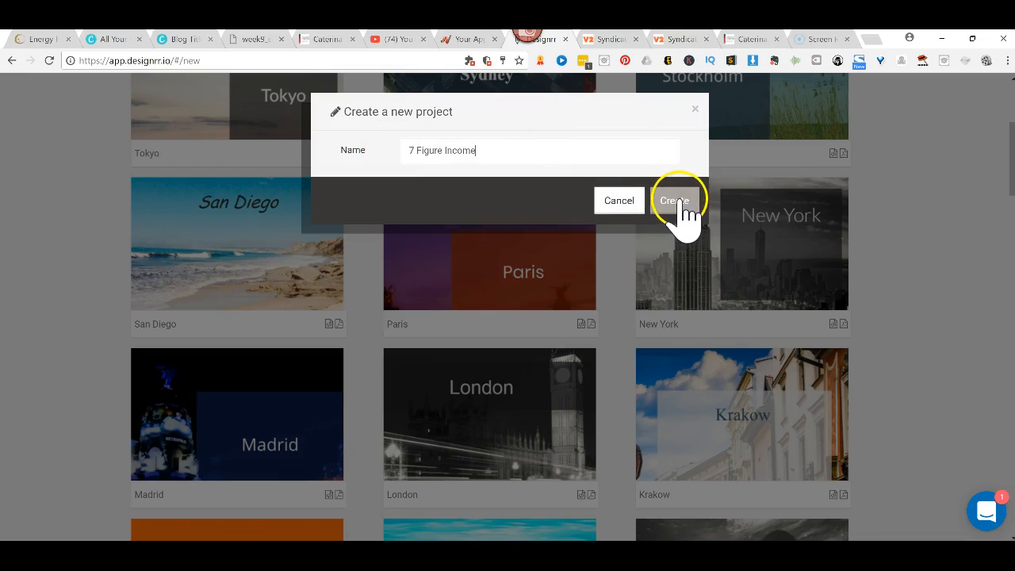
click(674, 200)
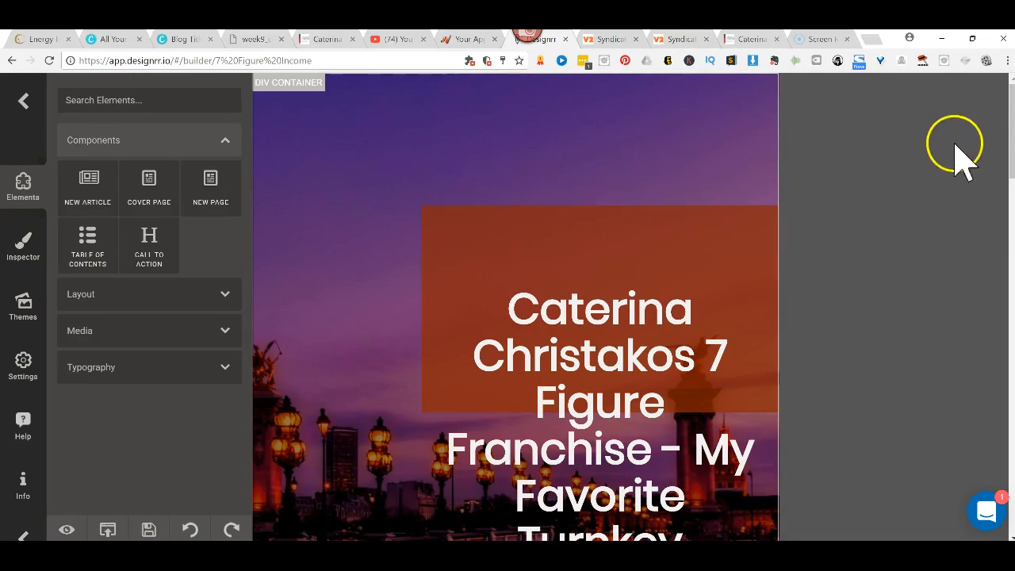
Select the cover container, choose an image background and launch the Media Manager.
scroll(down, 3)
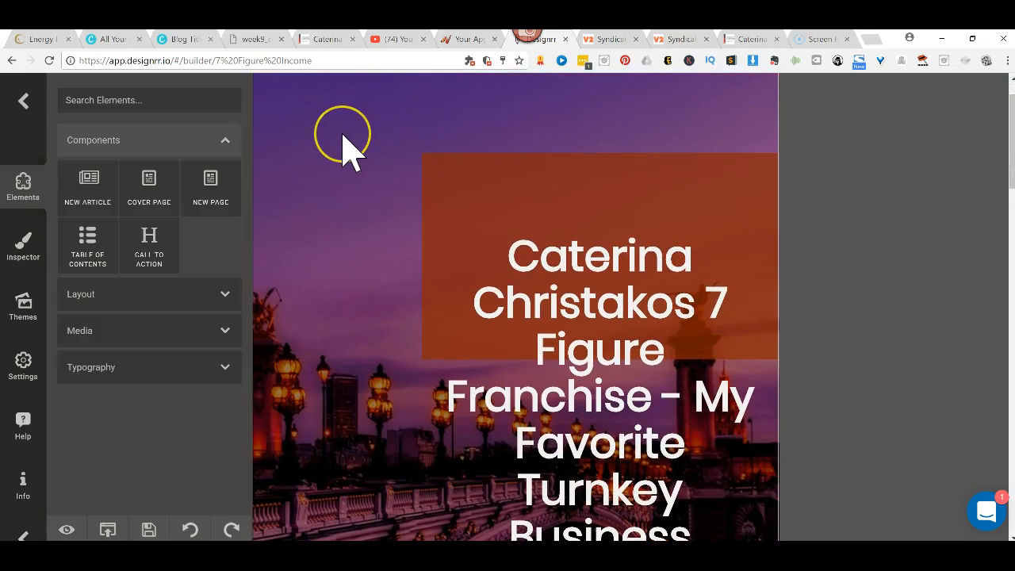
click(23, 246)
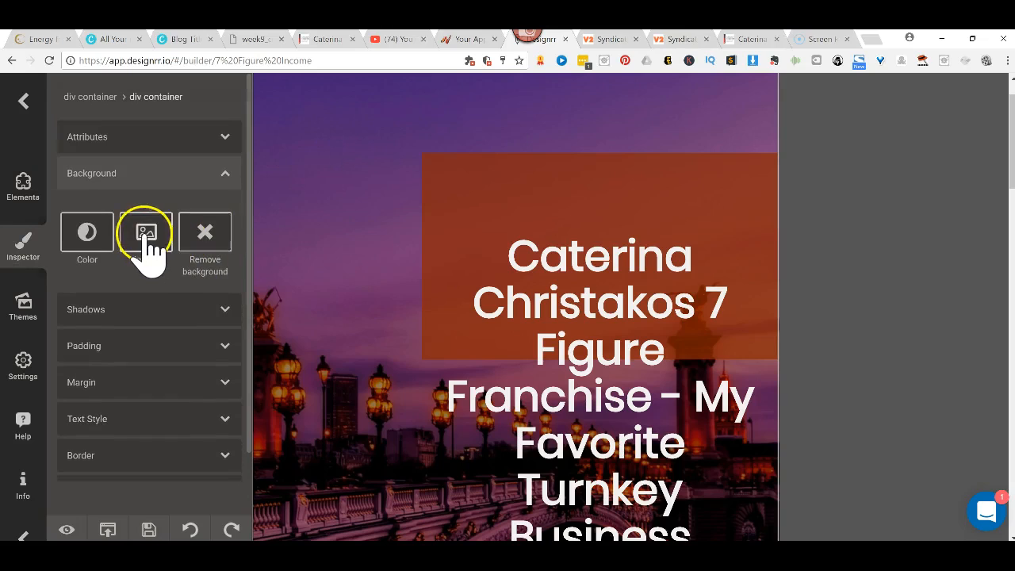
click(146, 231)
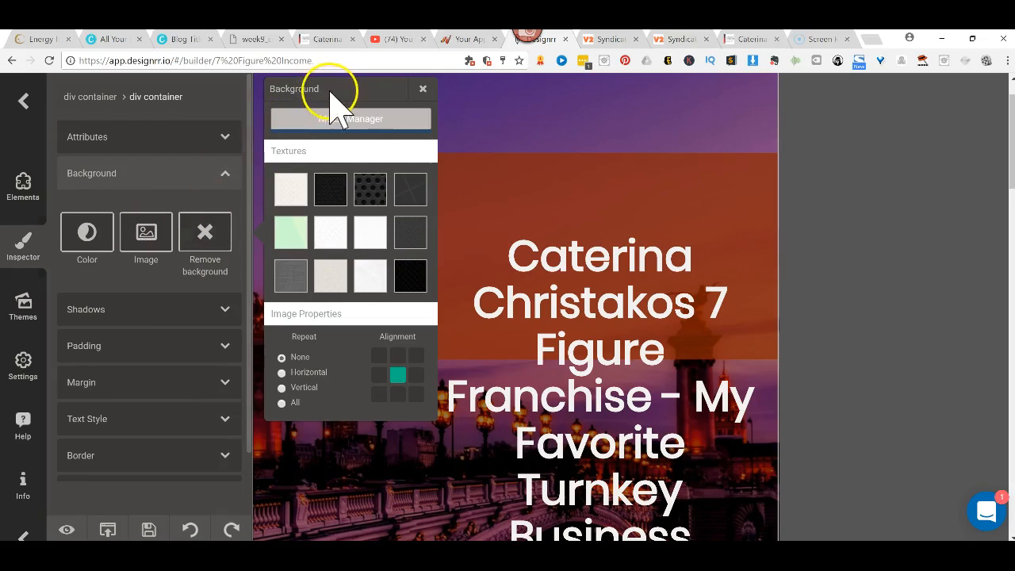
mouse_move(357, 119)
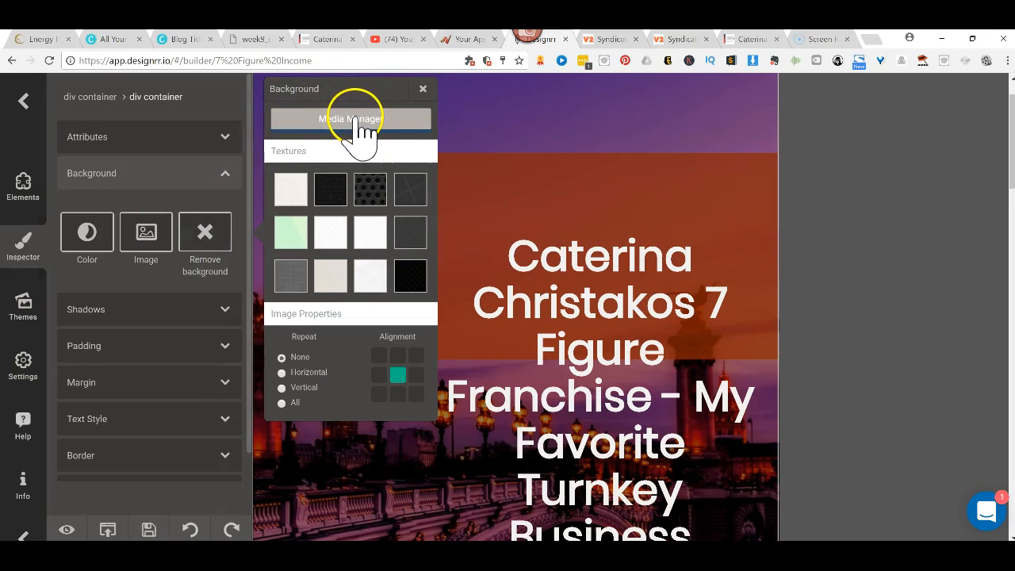
click(351, 117)
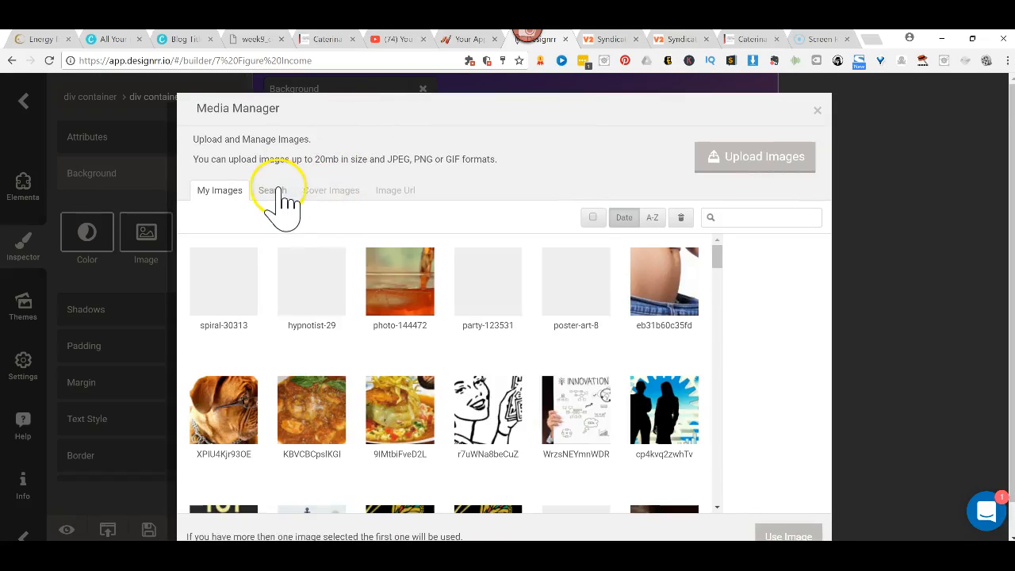
Search stock photos for 'Wealth' and browse results for the money briefcase image.
click(273, 190)
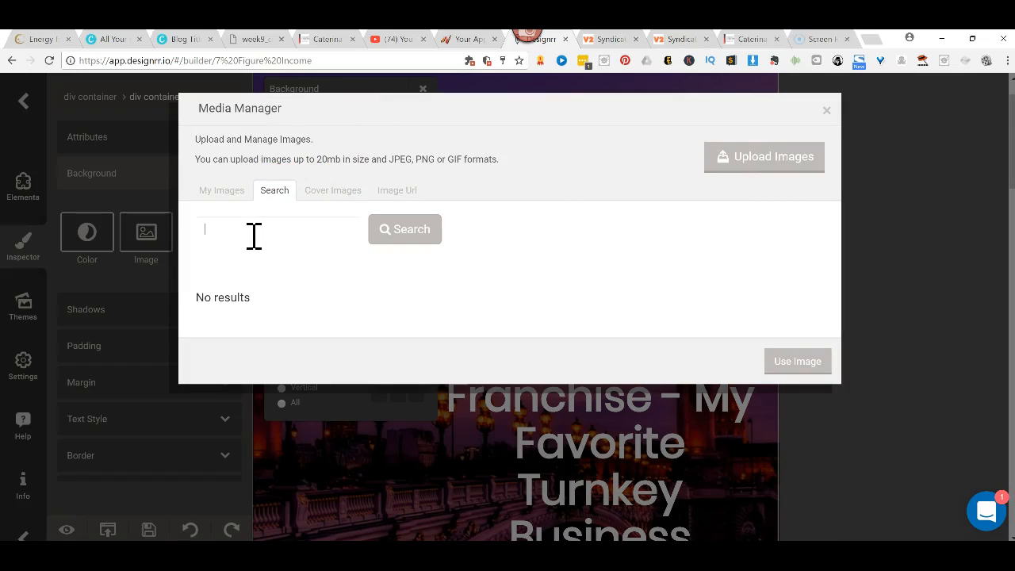
text(Wealth)
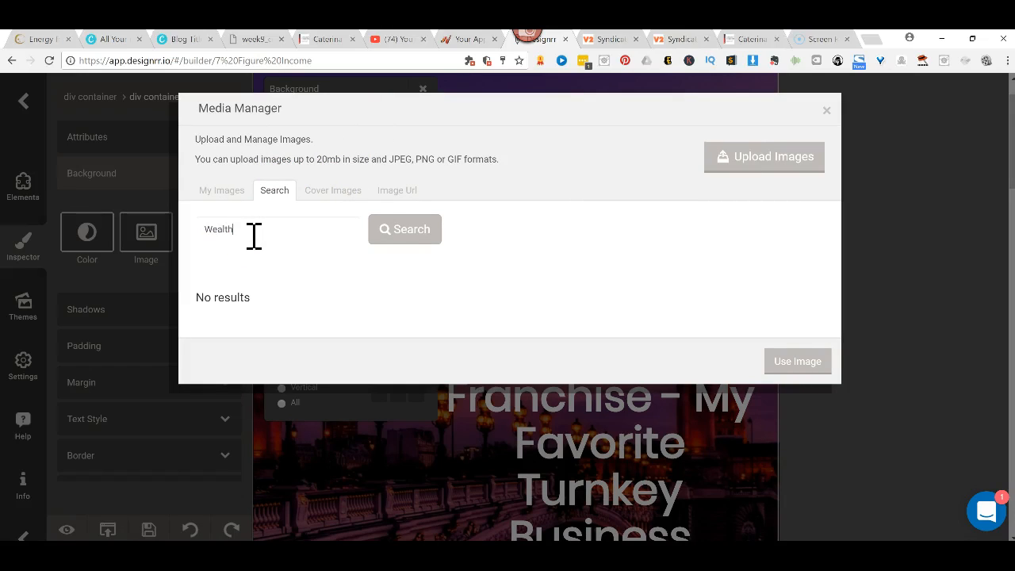
click(405, 228)
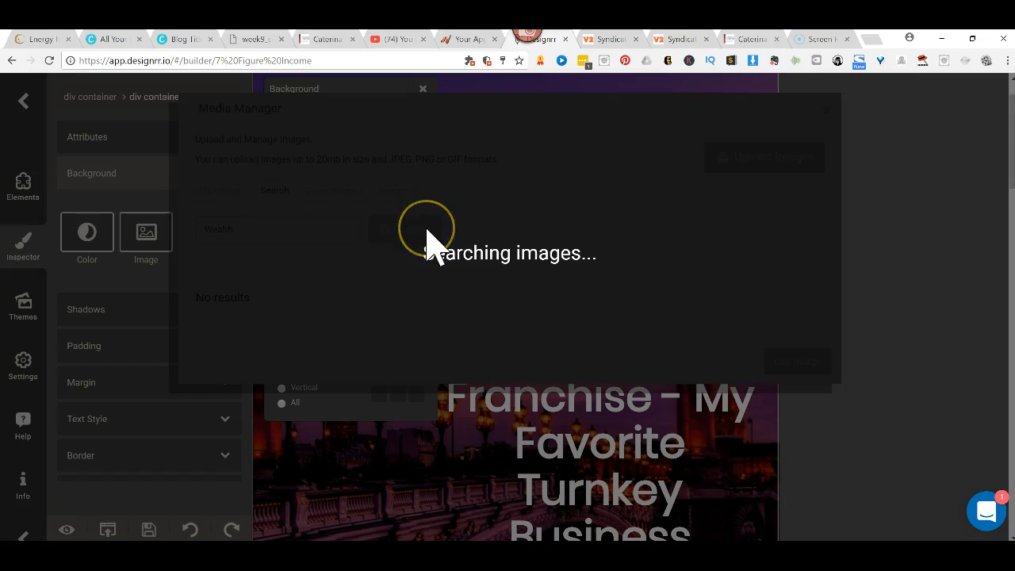
click(403, 228)
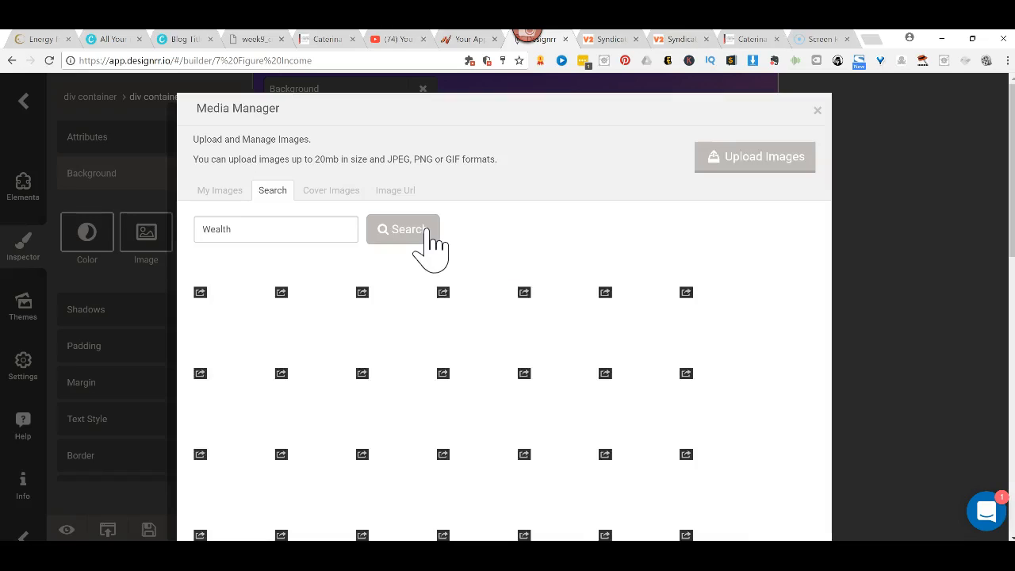
click(403, 229)
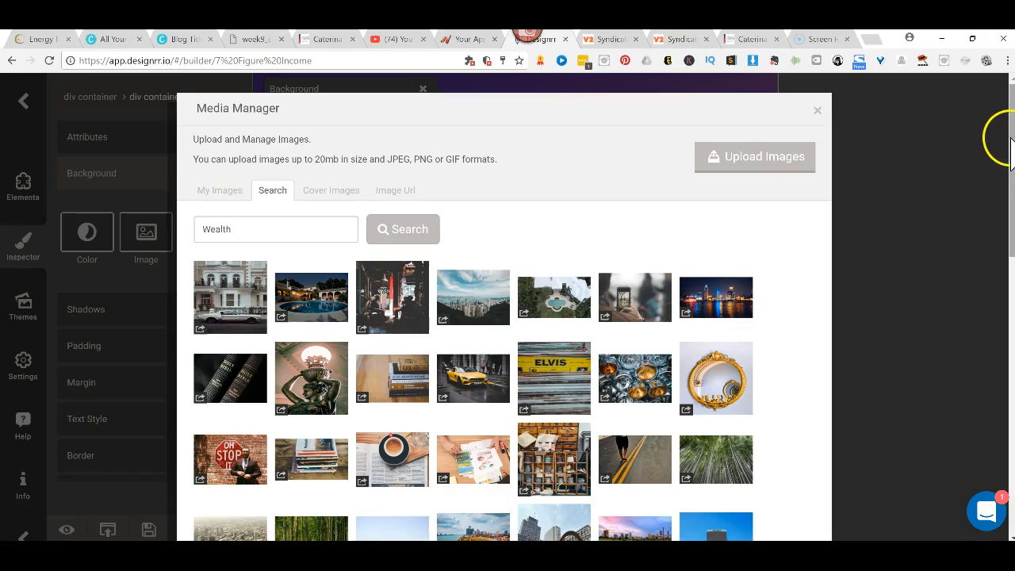
scroll(down, 3)
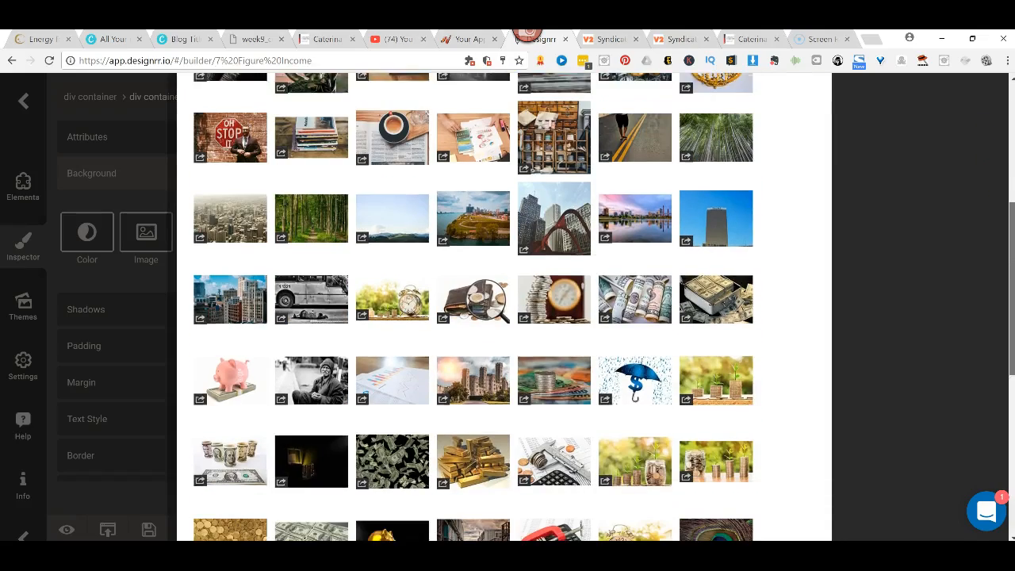
scroll(down, 3)
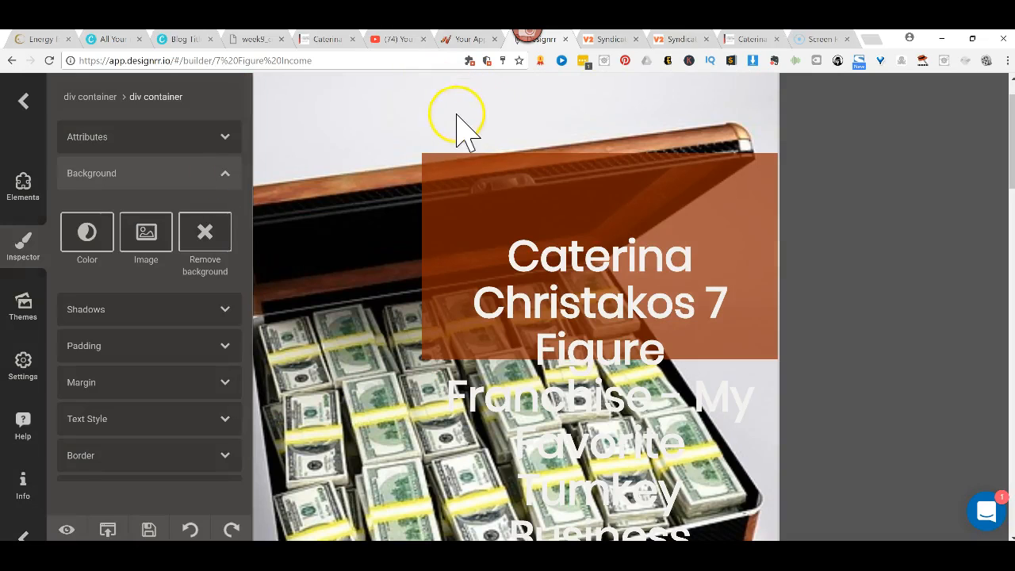
Select 'Caterina Christakos 7' at the start of the cover title for deletion.
click(600, 301)
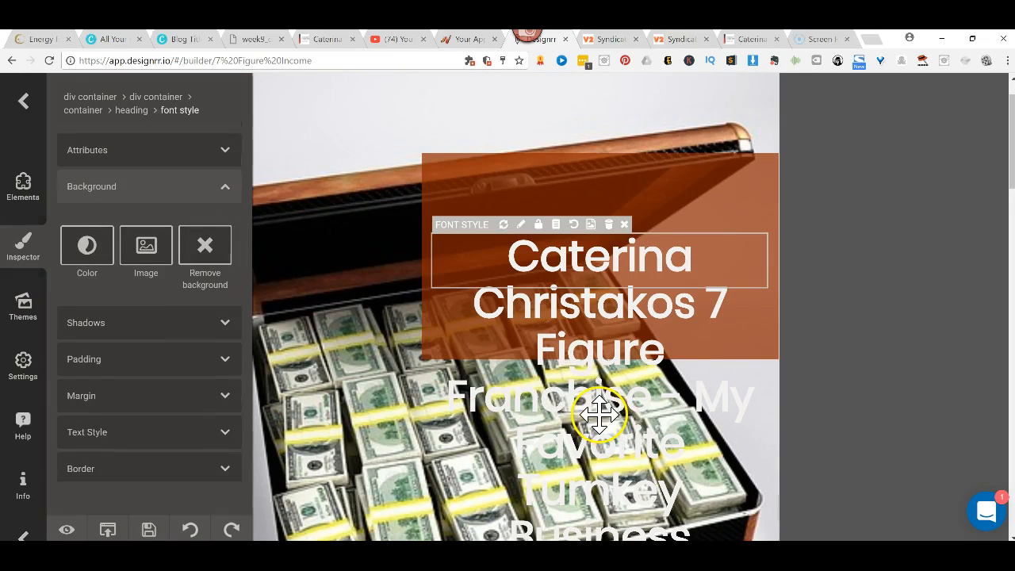
mouse_move(558, 344)
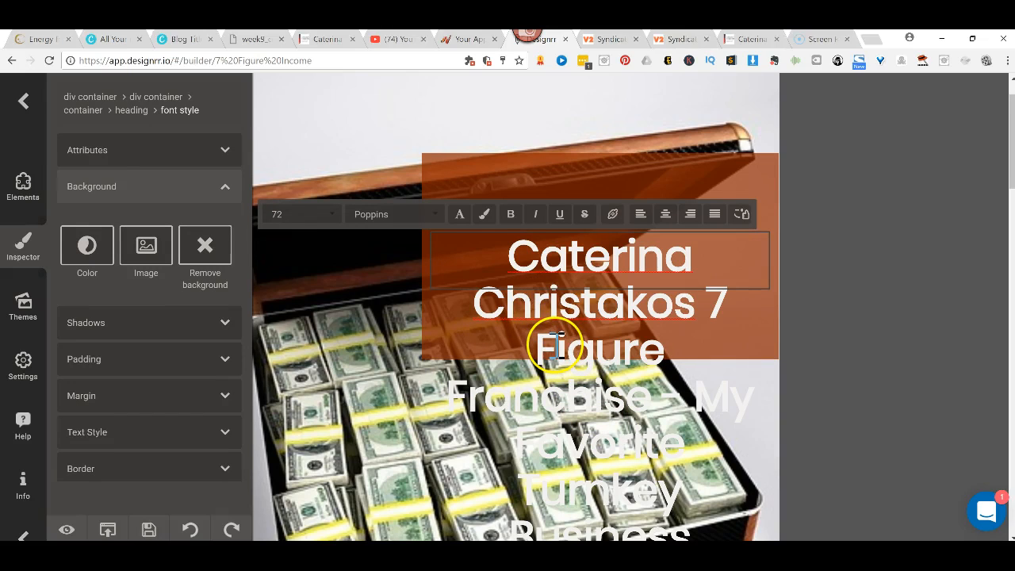
drag(508, 254, 663, 305)
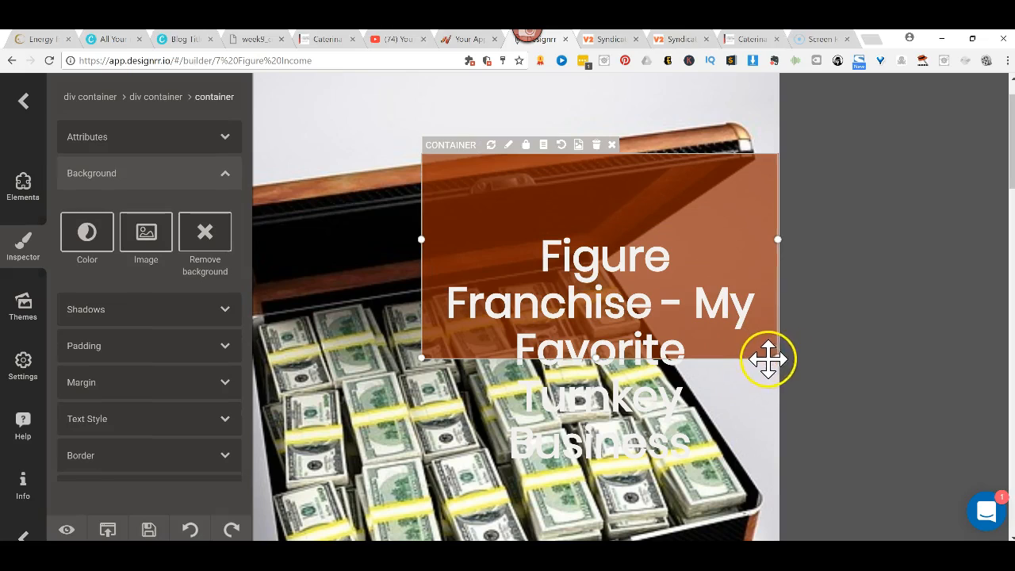
mouse_move(600, 375)
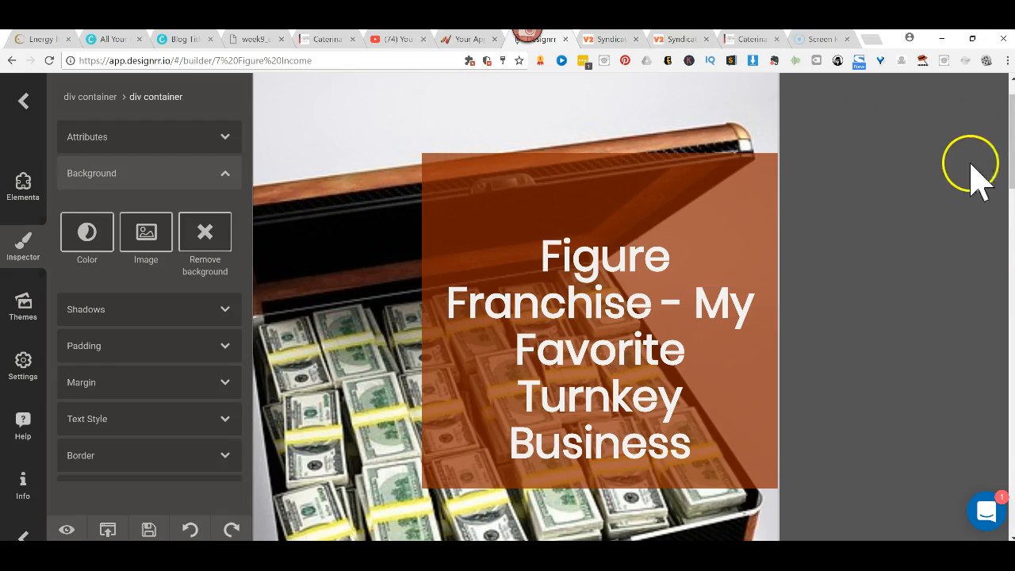
Replace the ebook author placeholder by typing Caterina Christakos.
scroll(down, 3)
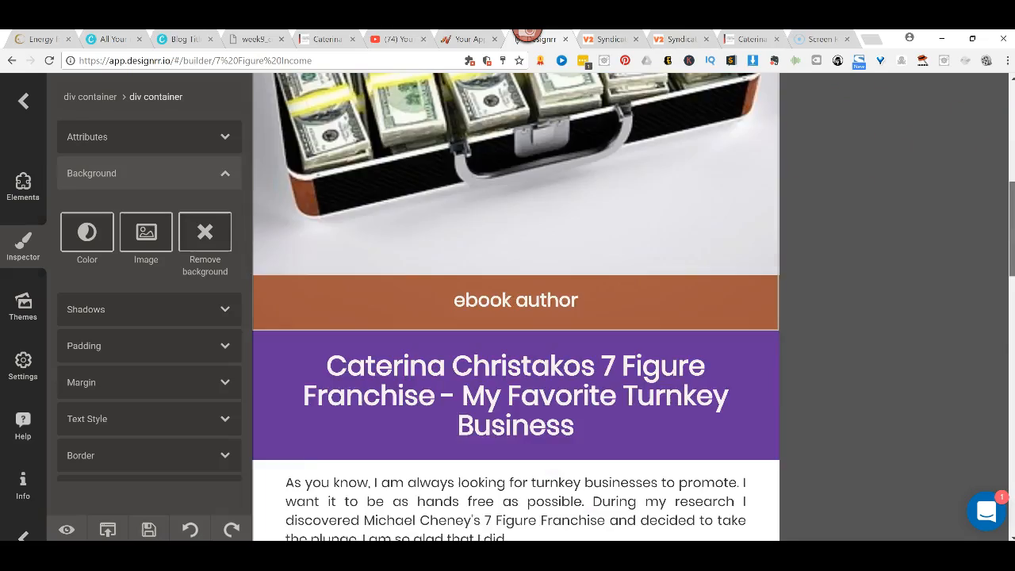
scroll(down, 3)
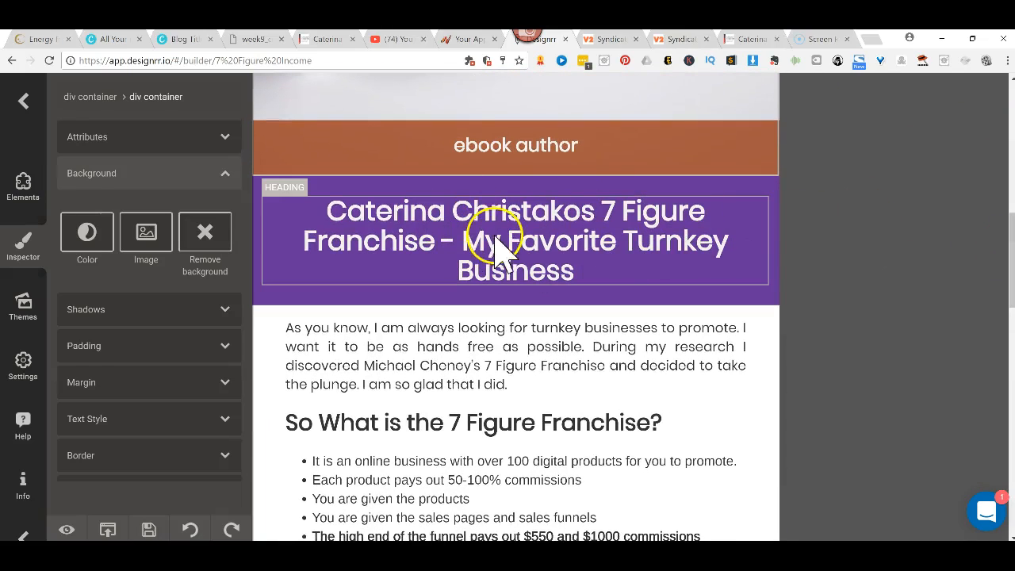
mouse_move(540, 208)
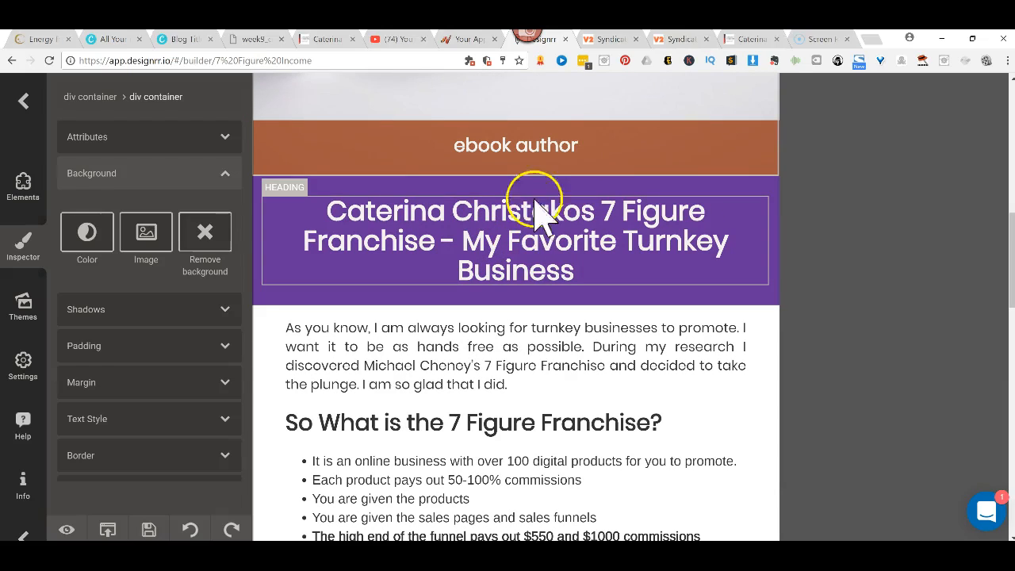
click(516, 145)
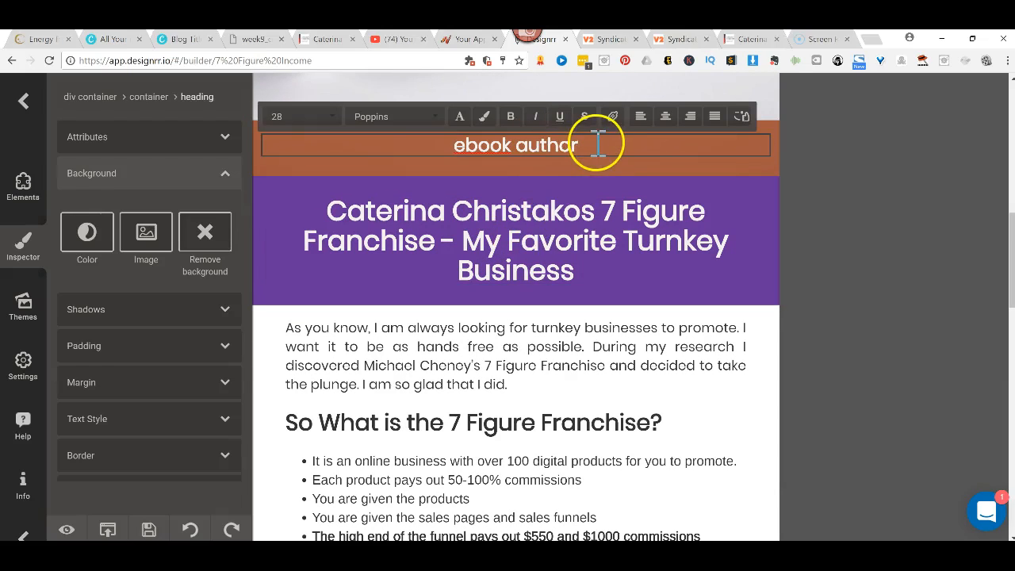
text(Caterina Christakos)
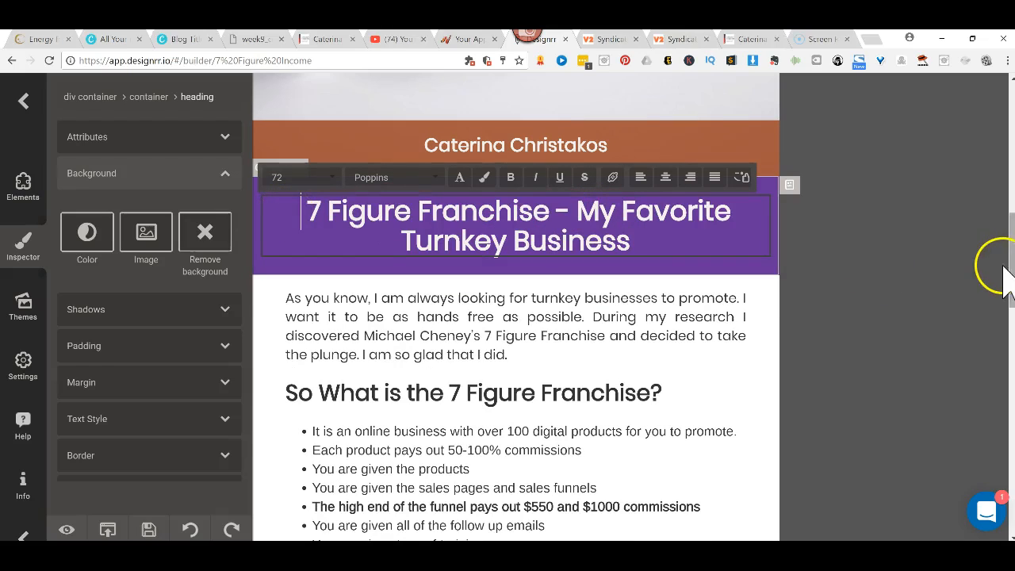
Stretch the table image under 'Why Do I like It?' to the full page width.
scroll(down, 3)
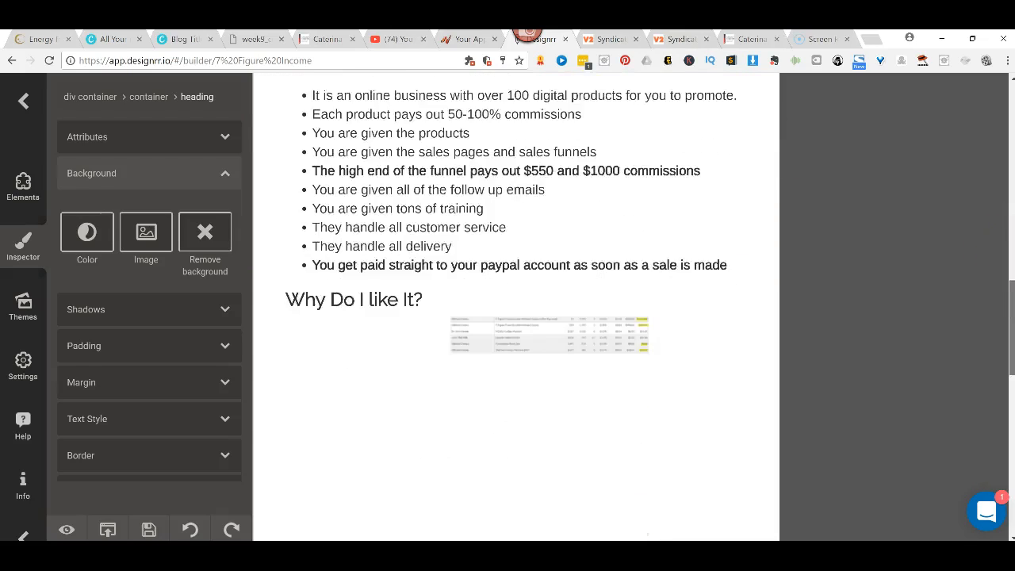
scroll(down, 3)
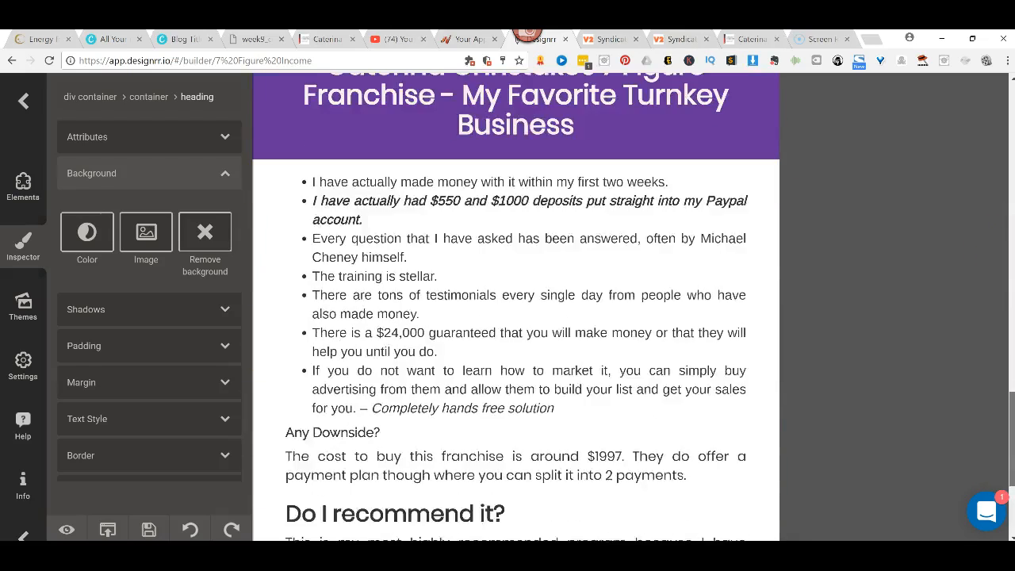
scroll(down, 3)
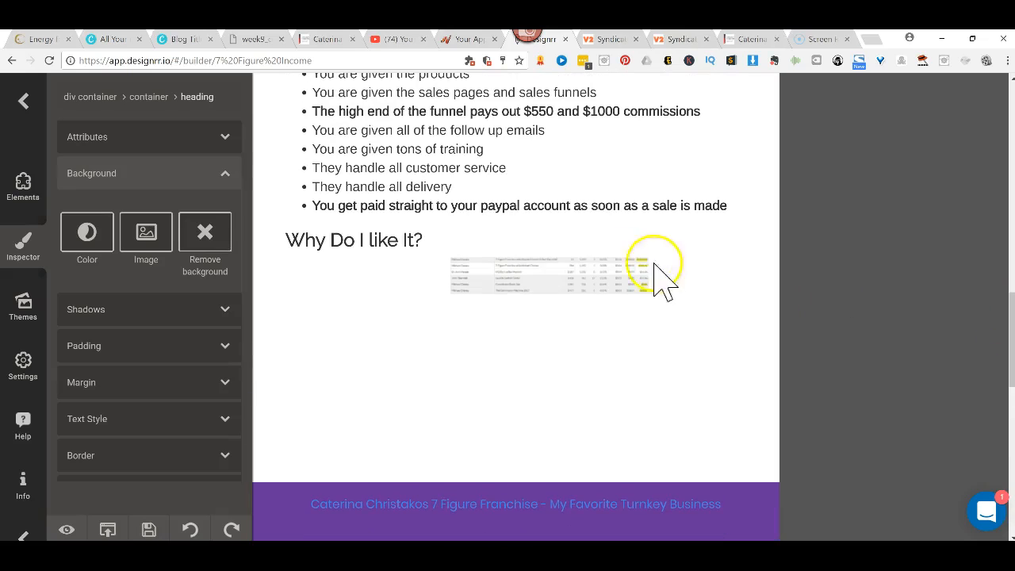
click(644, 273)
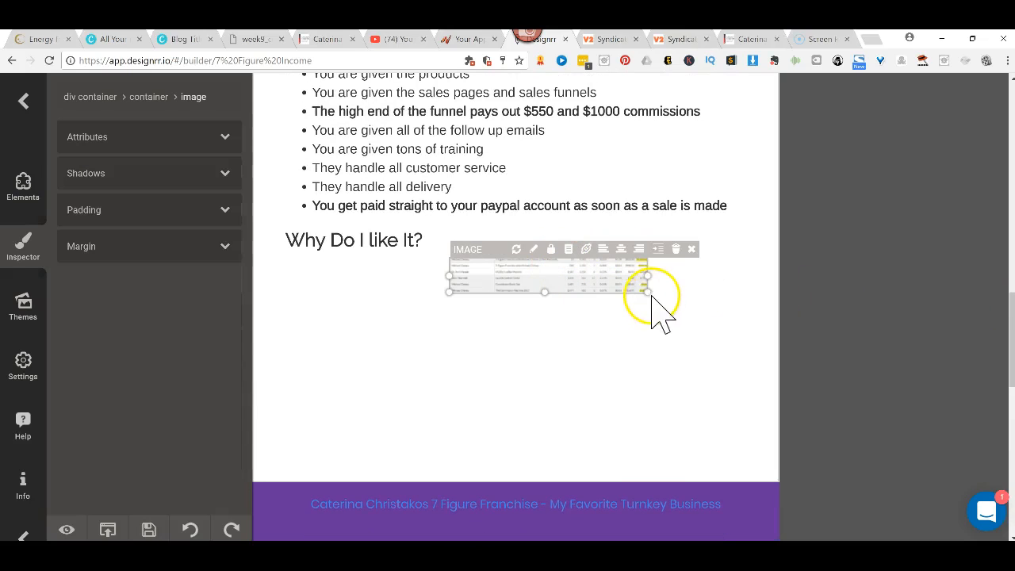
drag(649, 292, 722, 426)
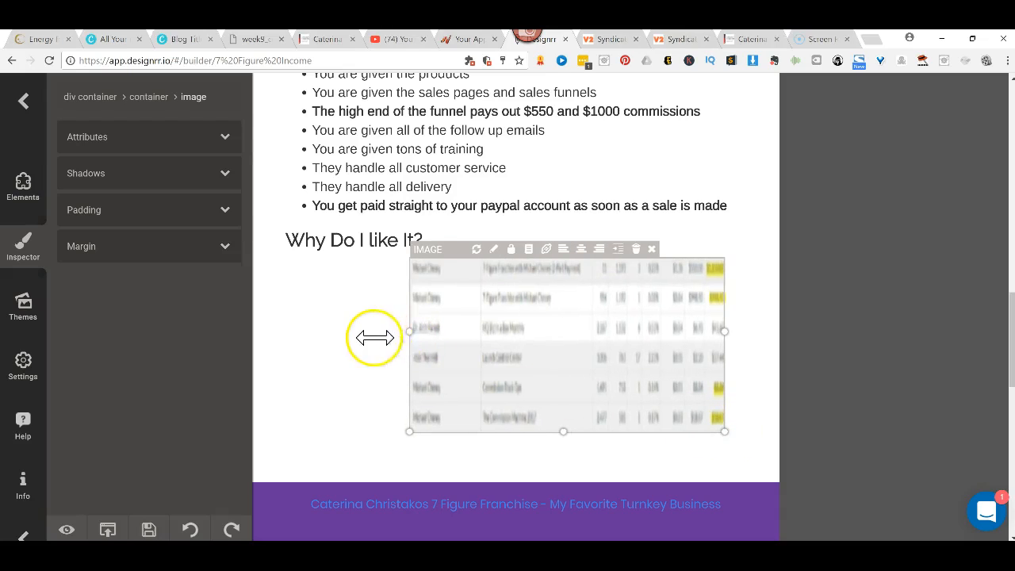
drag(409, 332, 324, 332)
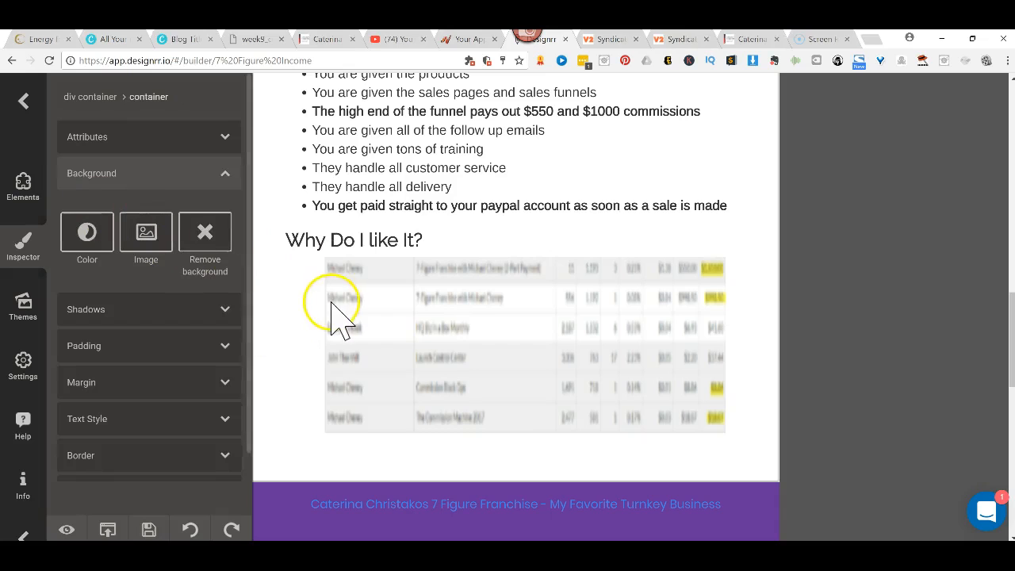
mouse_move(1007, 328)
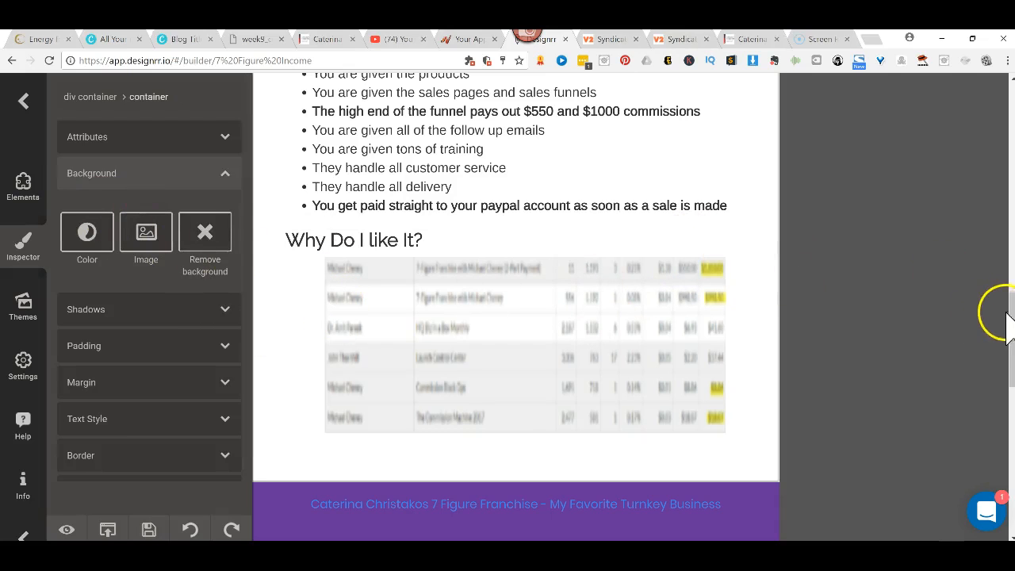
scroll(down, 3)
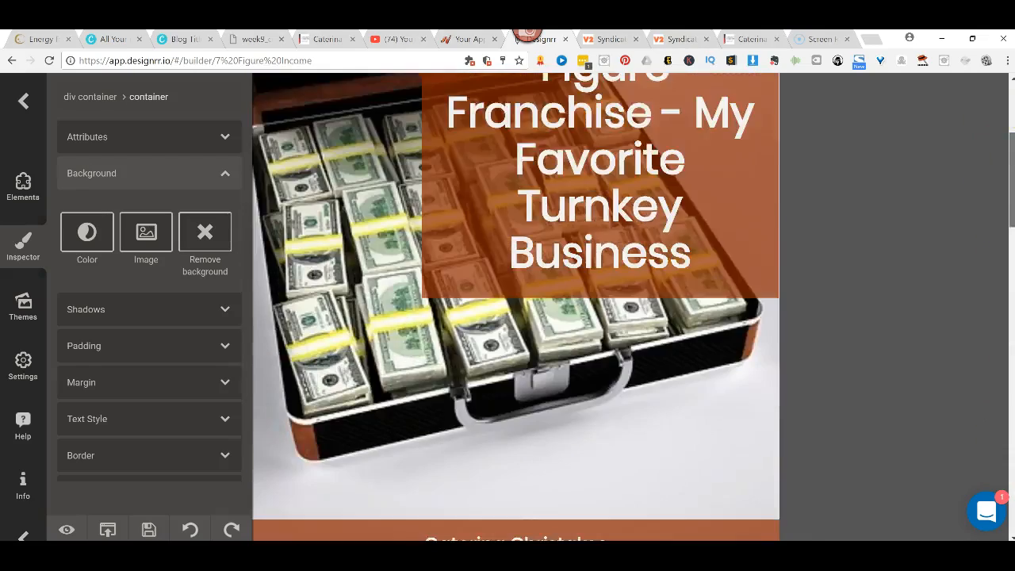
scroll(down, 3)
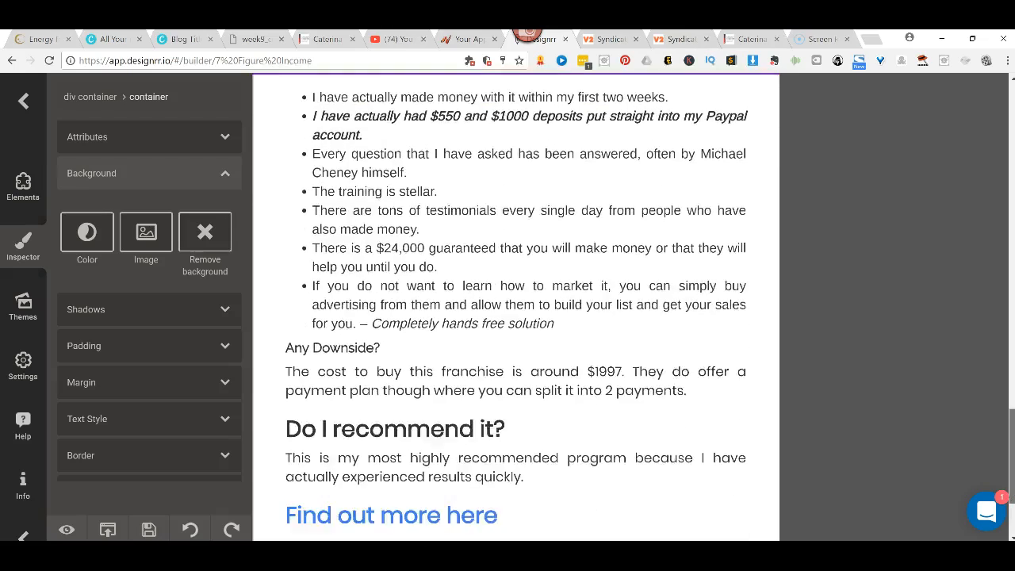
scroll(down, 3)
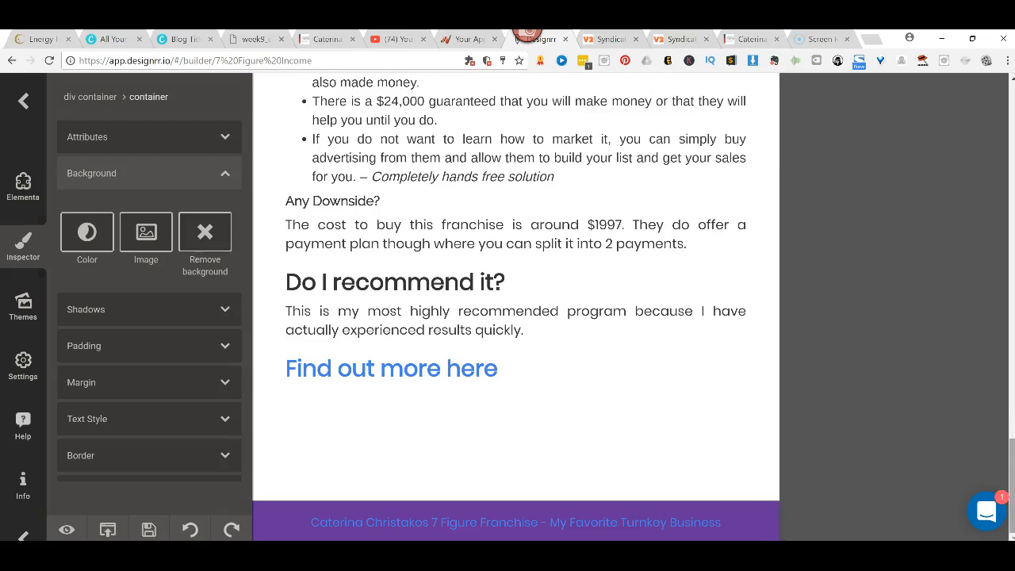
Bring up the 'Give new article url or import manually' prompt from the bottom toolbar.
click(628, 448)
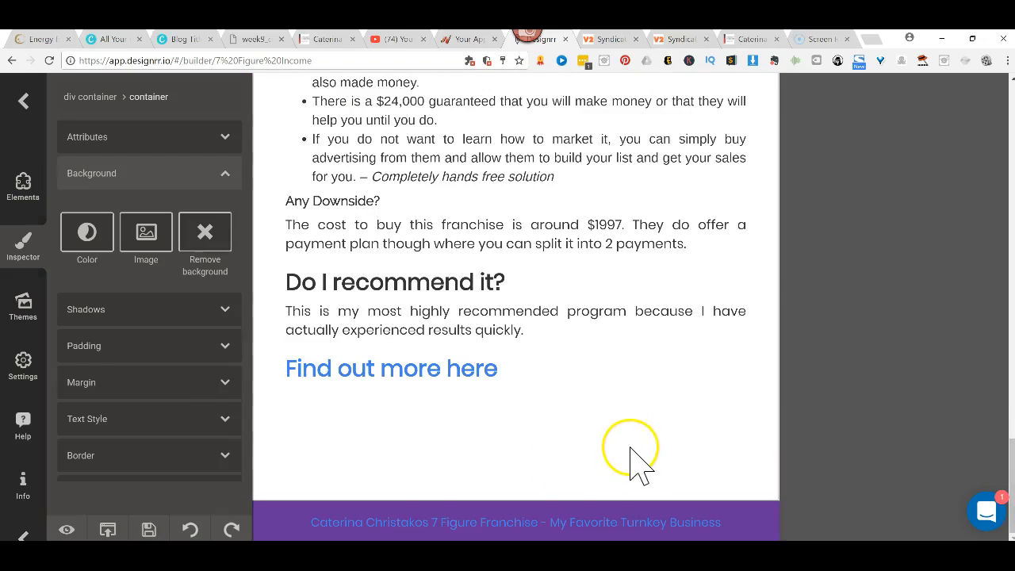
mouse_move(108, 530)
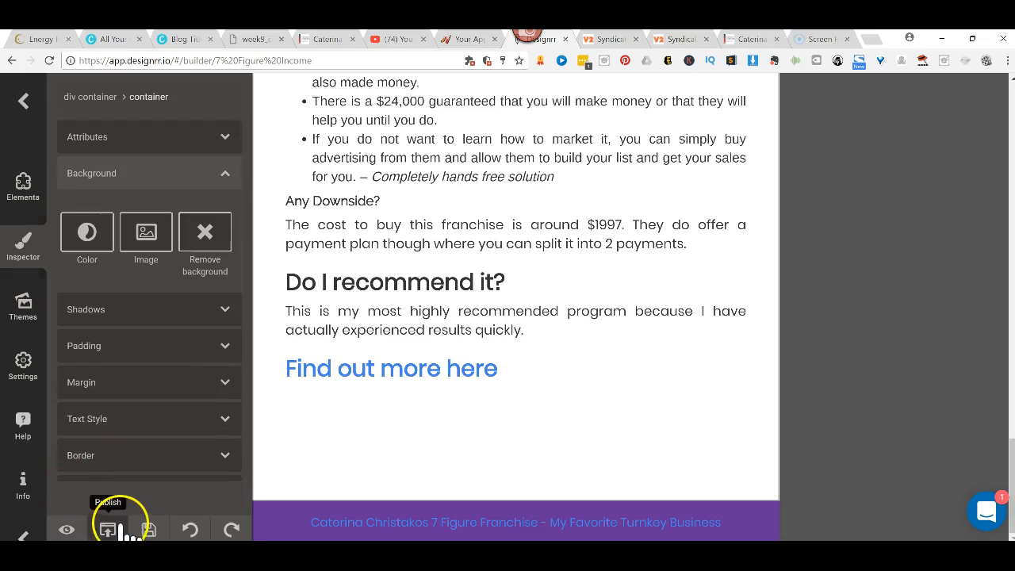
click(22, 186)
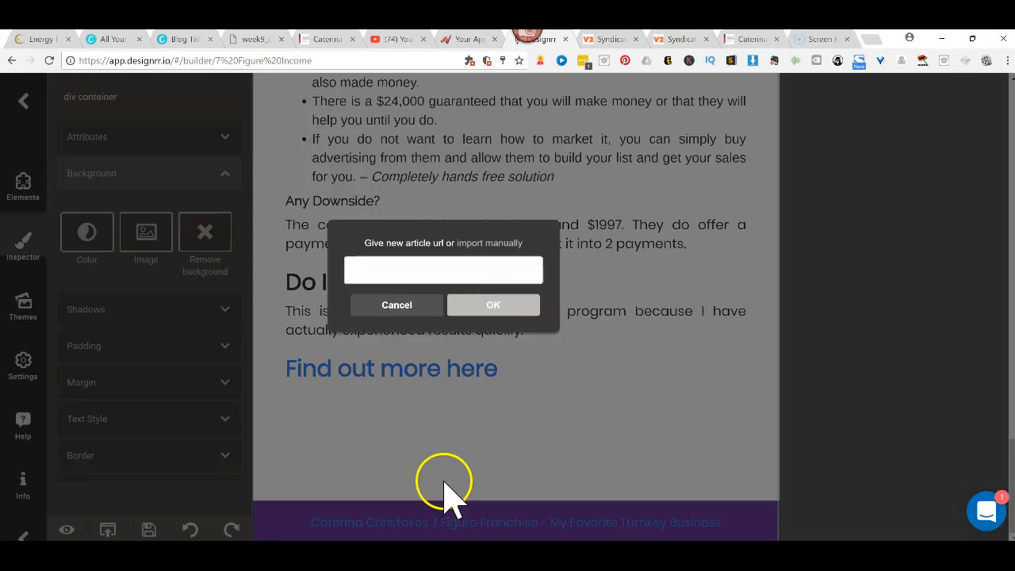
mouse_move(836, 64)
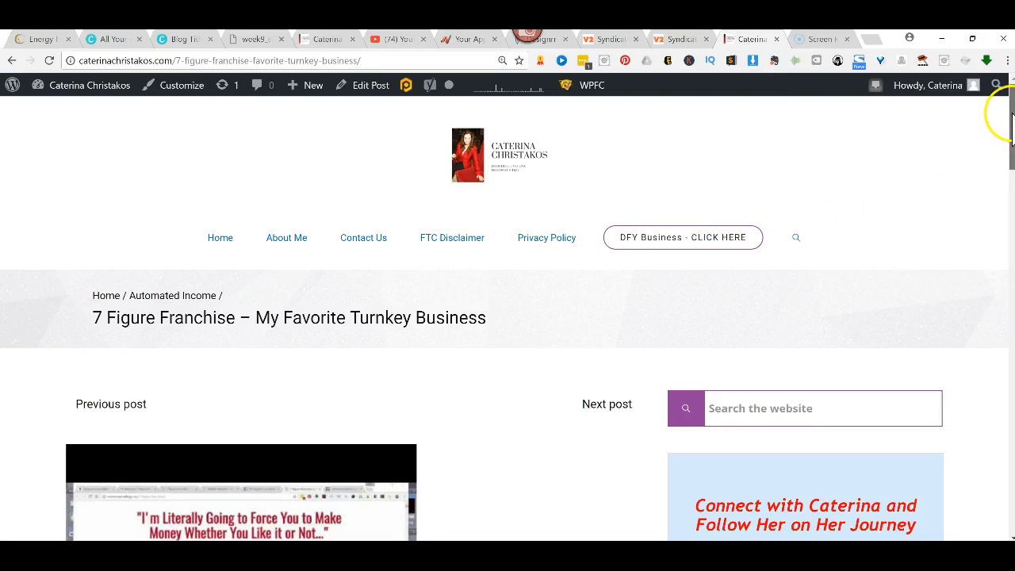
Go from the blog front end to the WordPress admin dashboard.
scroll(down, 3)
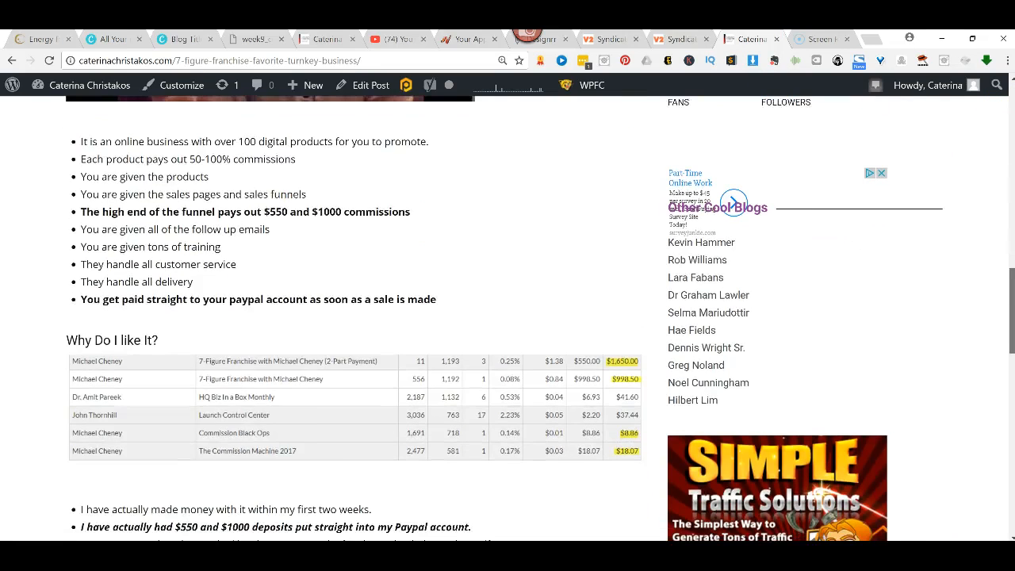
scroll(down, 3)
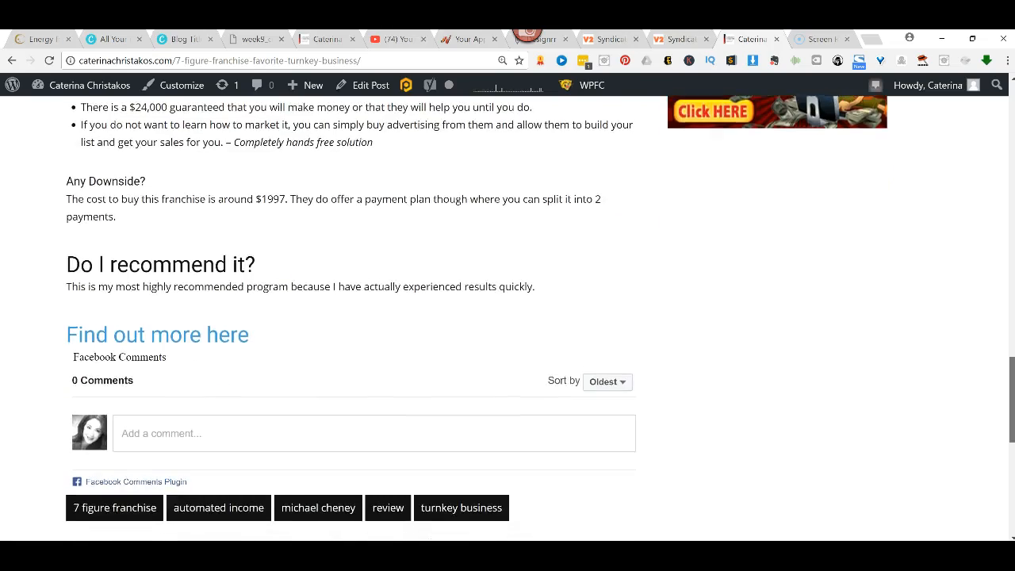
scroll(down, 3)
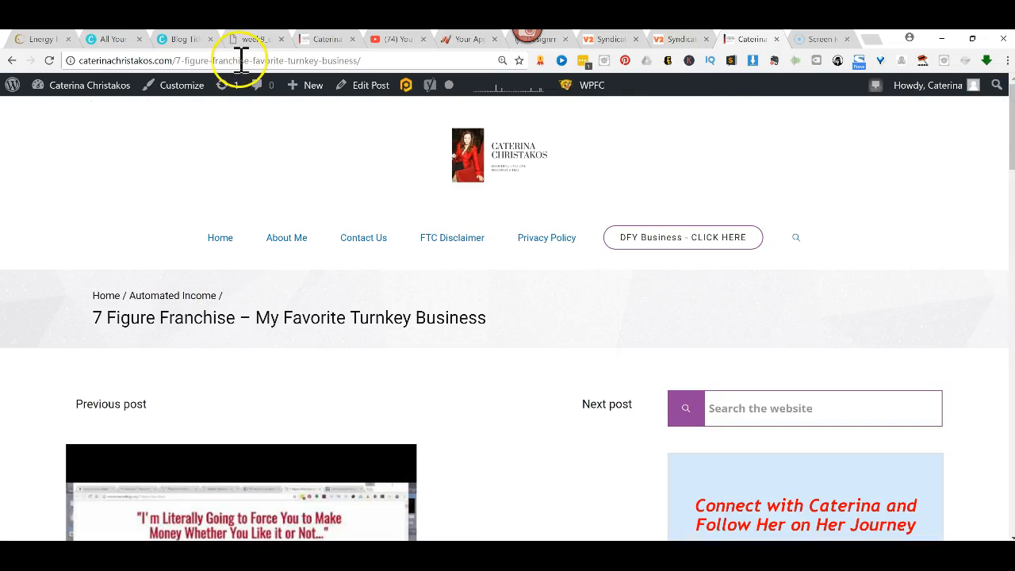
click(89, 86)
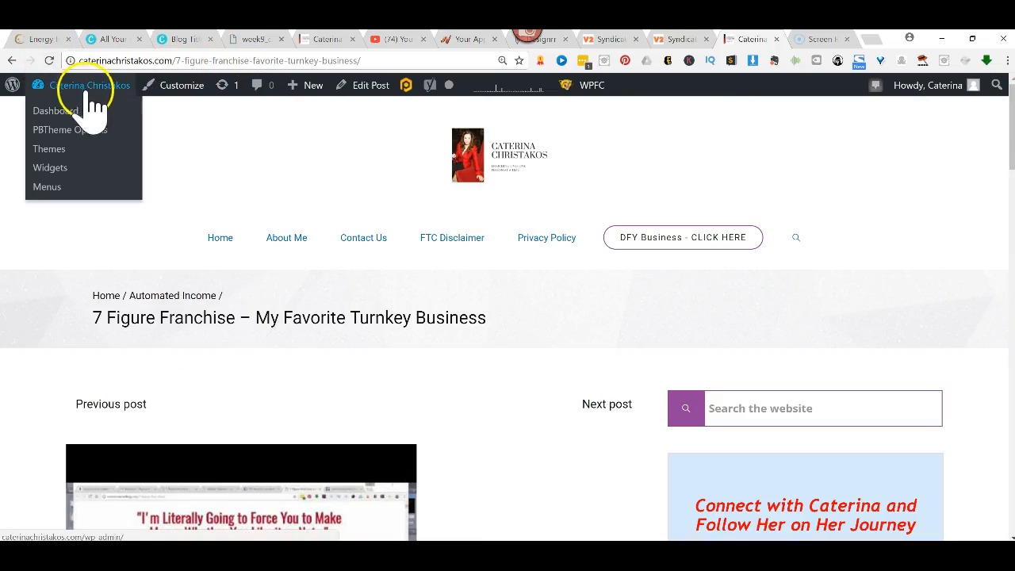
click(55, 111)
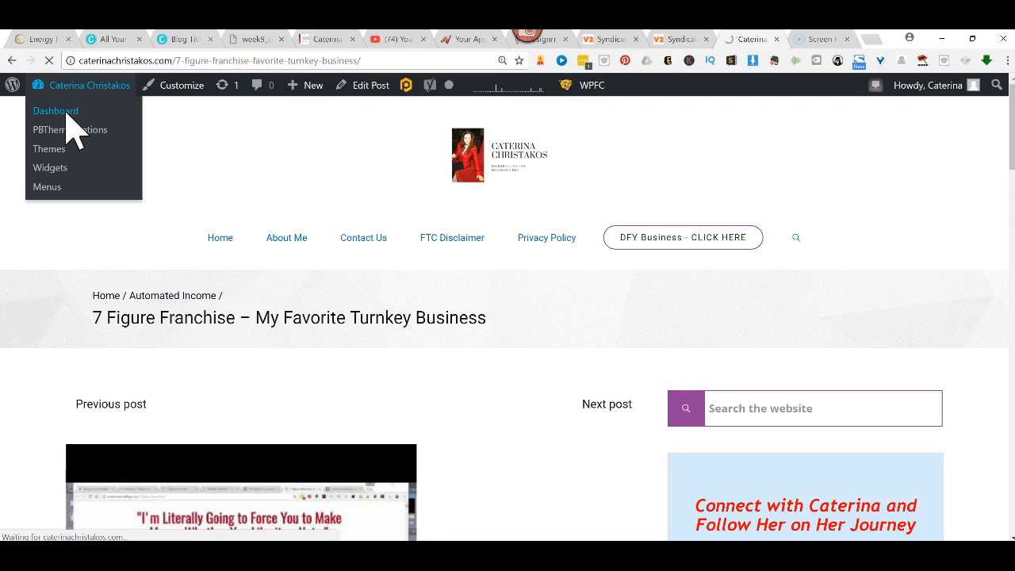
click(56, 111)
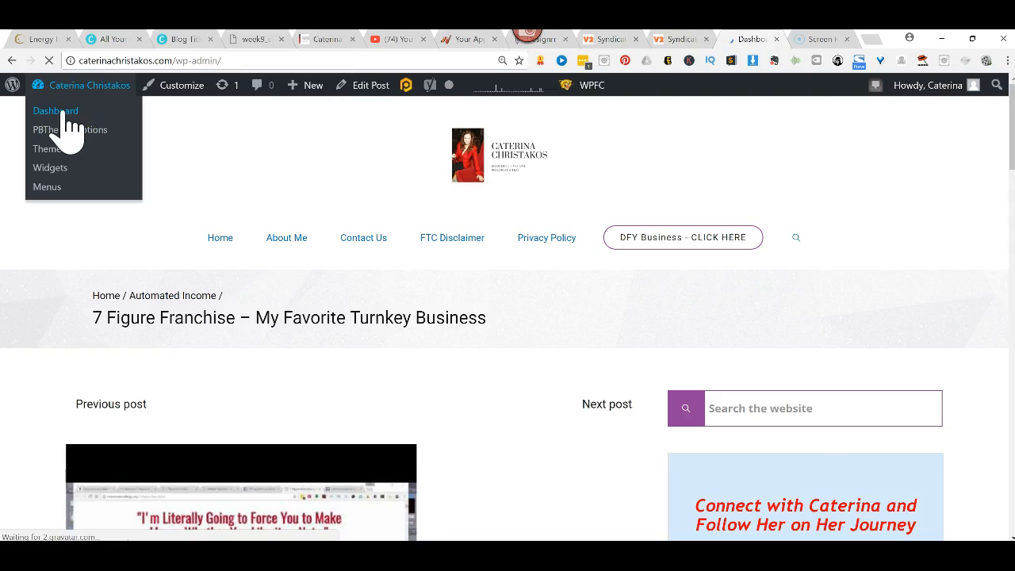
click(55, 112)
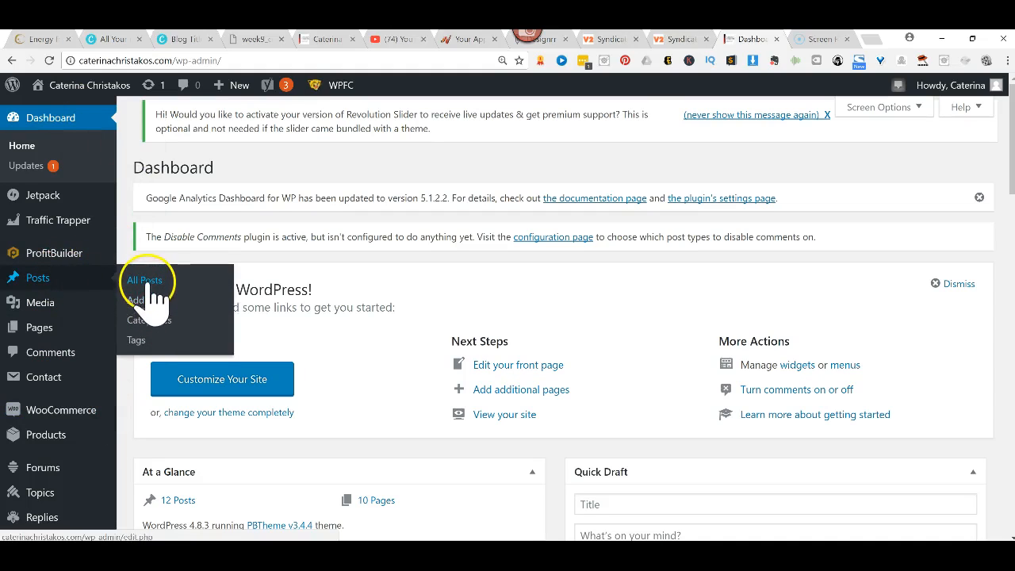
Locate 'Another Easy Turnkey Business' in All Posts and view the post.
click(145, 280)
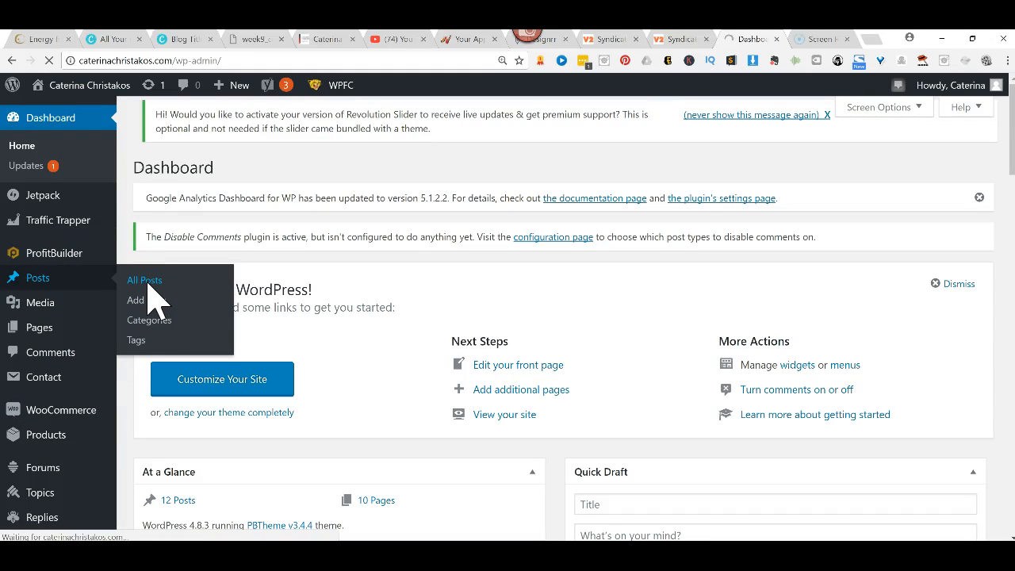
click(143, 280)
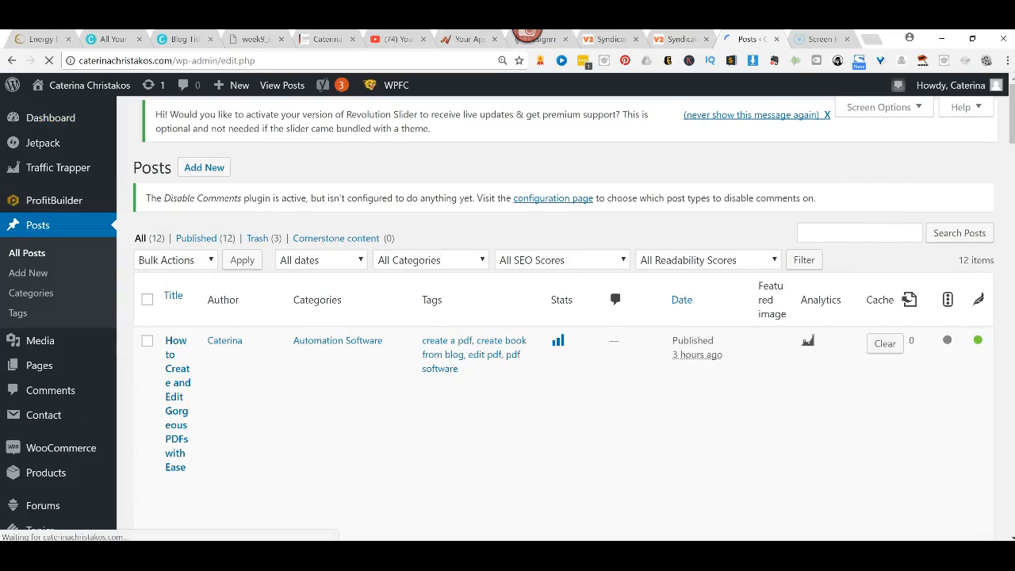
scroll(down, 3)
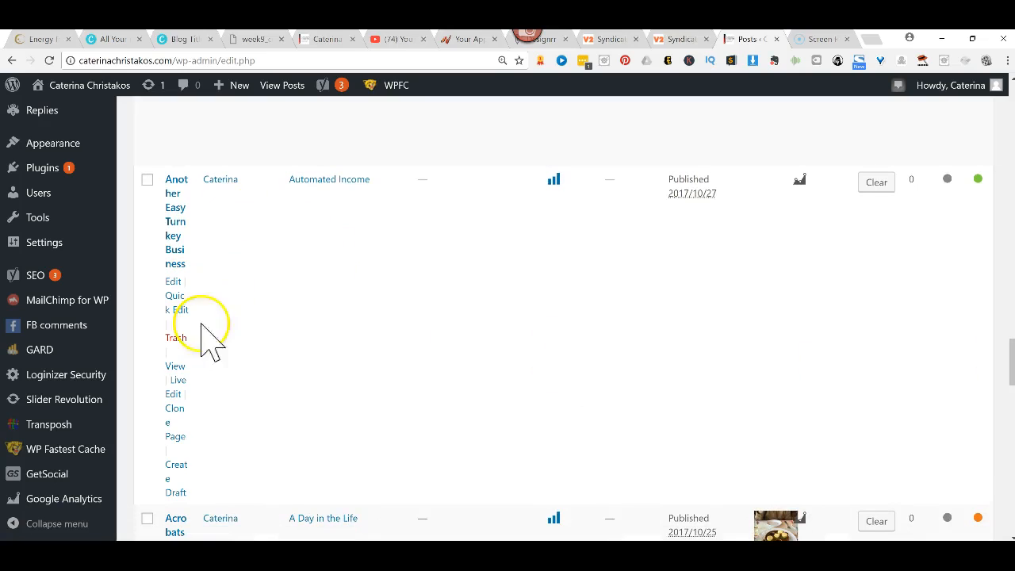
click(175, 365)
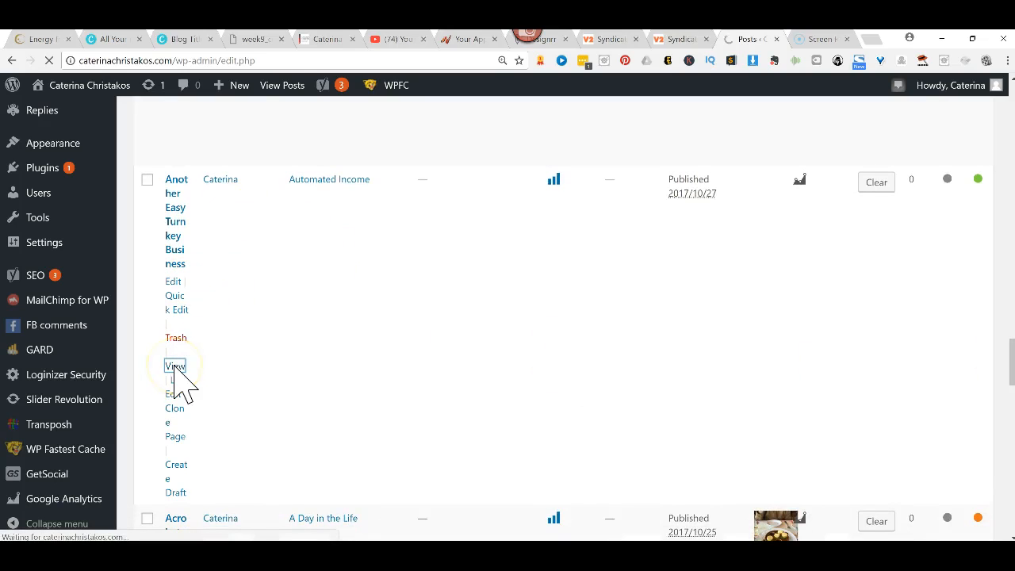
click(175, 365)
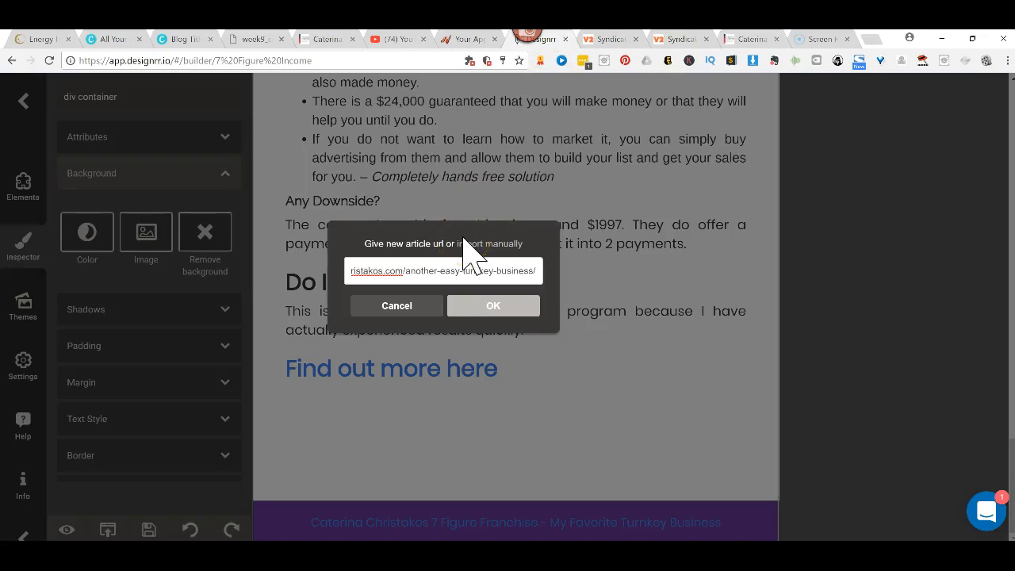
Confirm the new article URL so the post imports and the ebook cover returns.
click(492, 305)
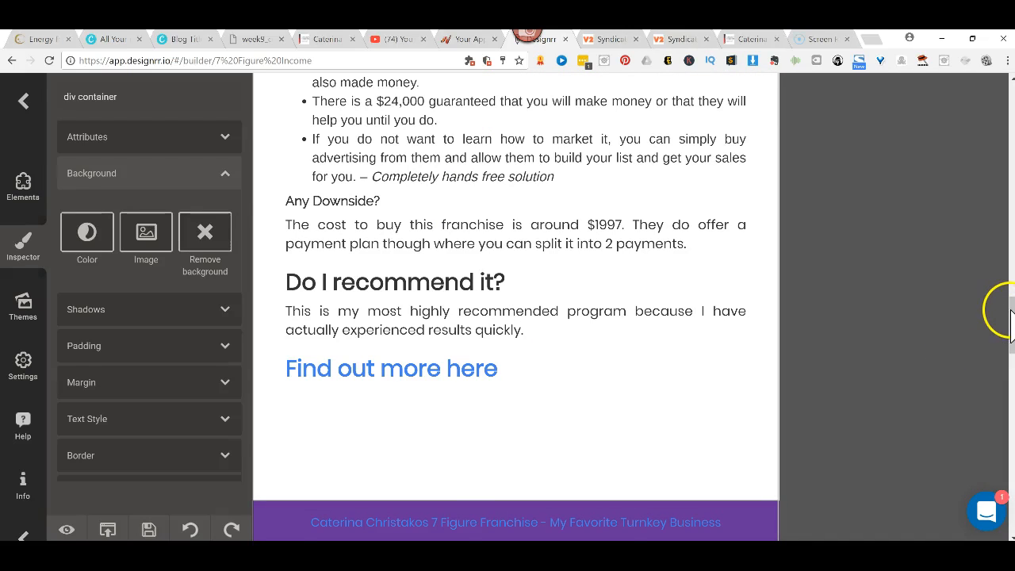
scroll(down, 3)
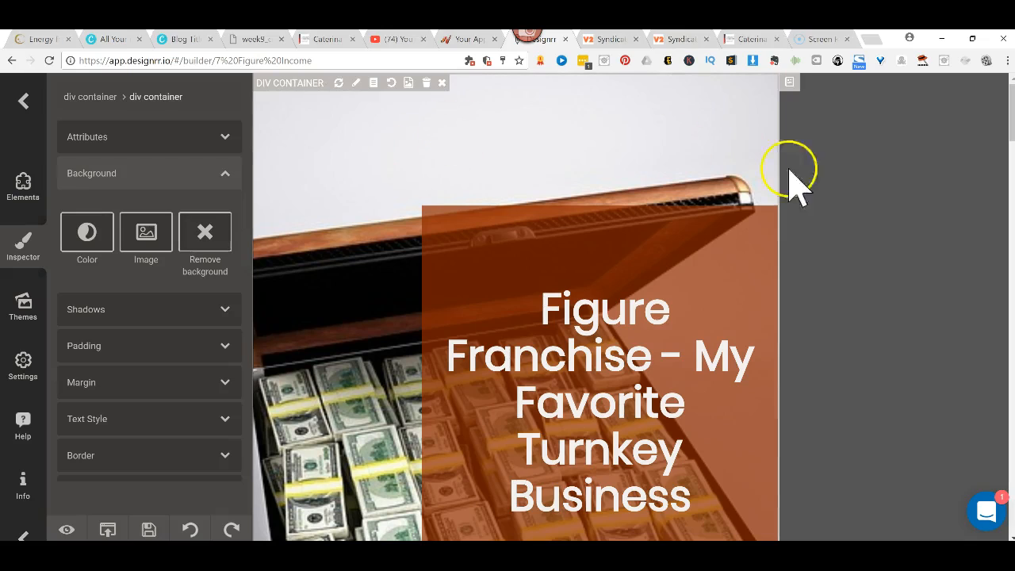
mouse_move(146, 428)
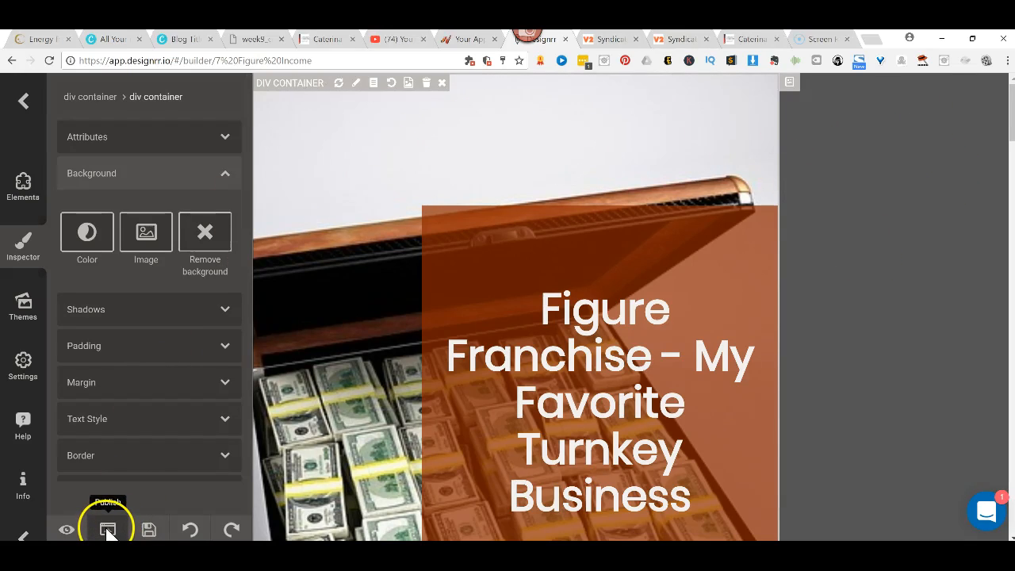
click(108, 530)
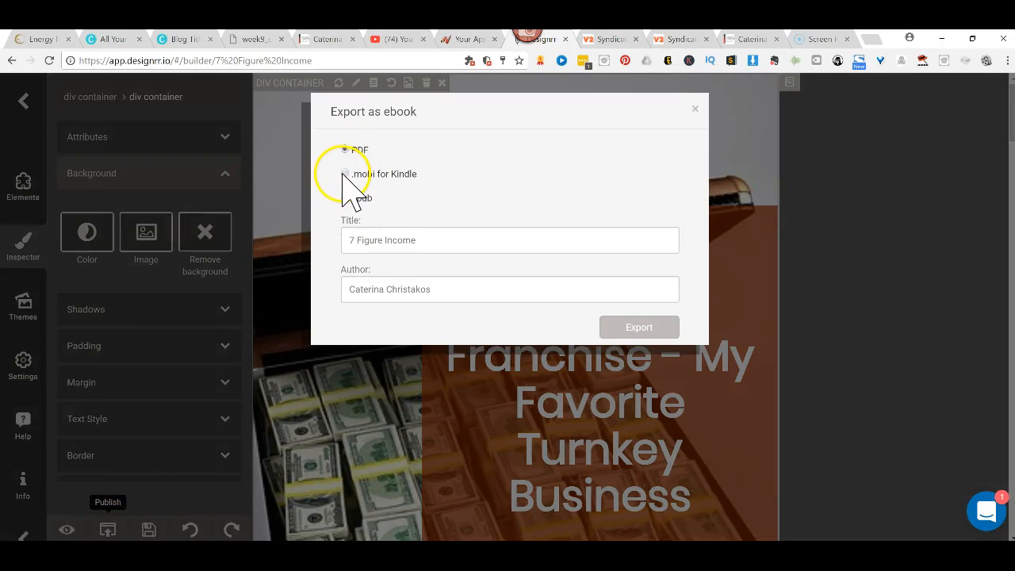
click(346, 173)
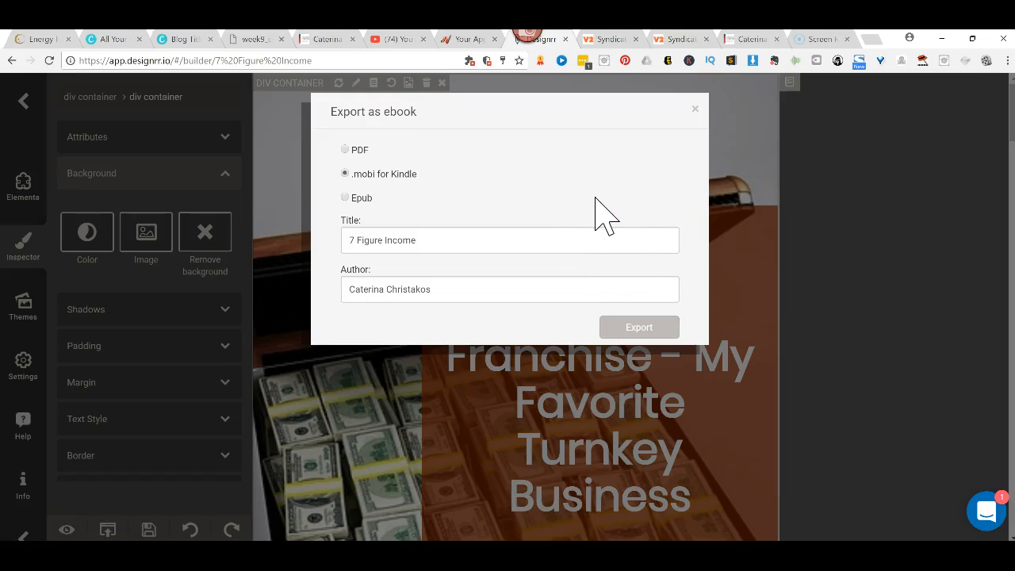
click(695, 86)
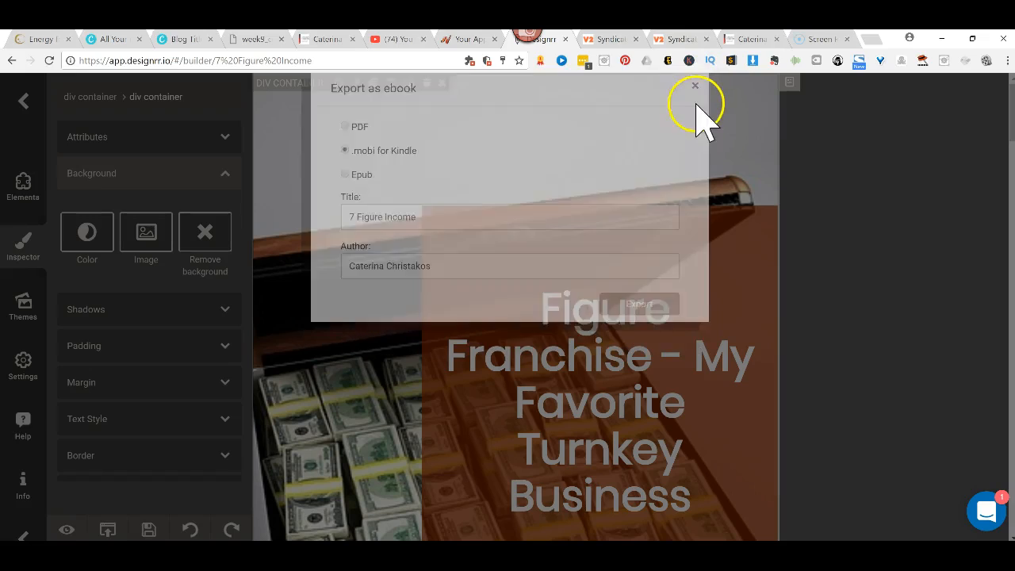
click(695, 86)
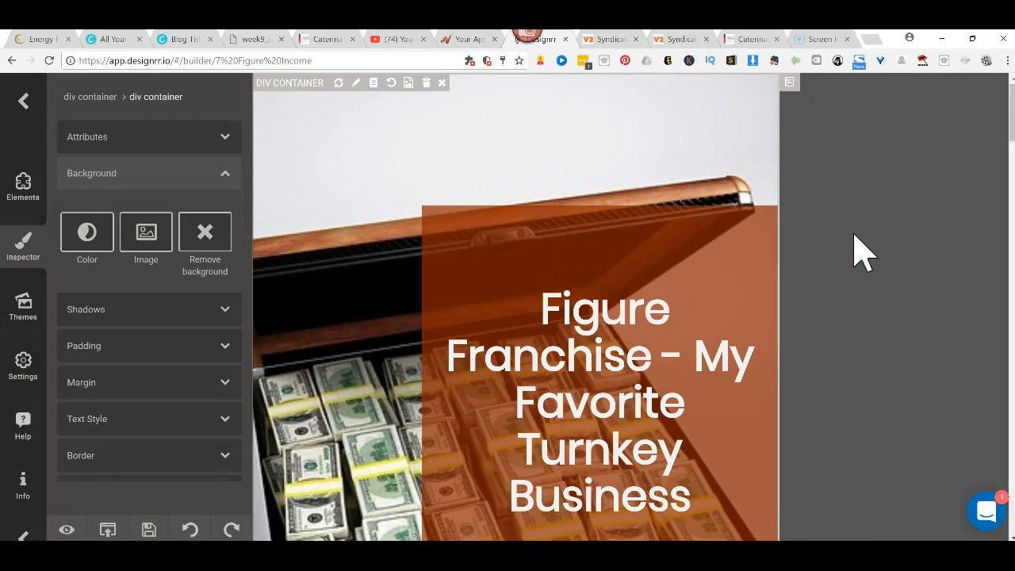